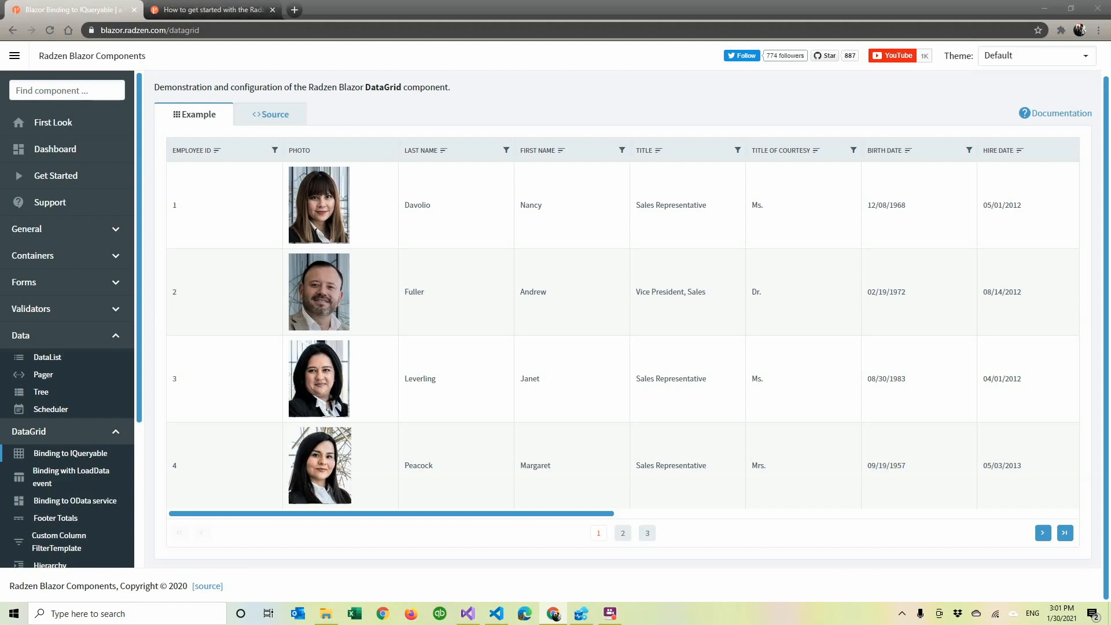
{"action": "mouse_move", "coordinate": [1092, 154]}
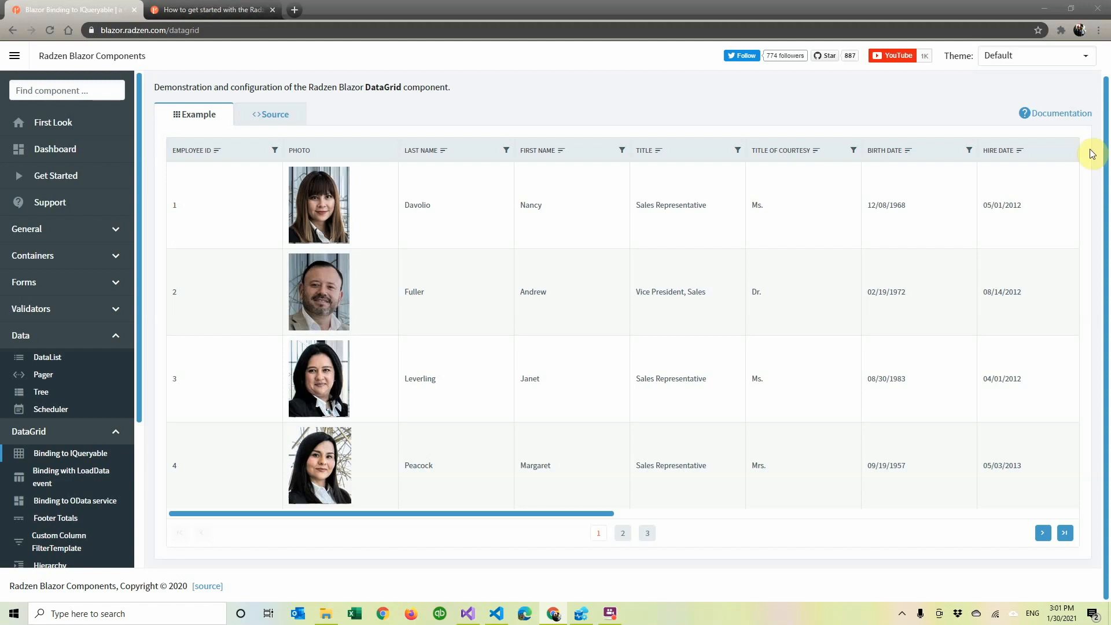
{"action": "mouse_move", "coordinate": [144, 272]}
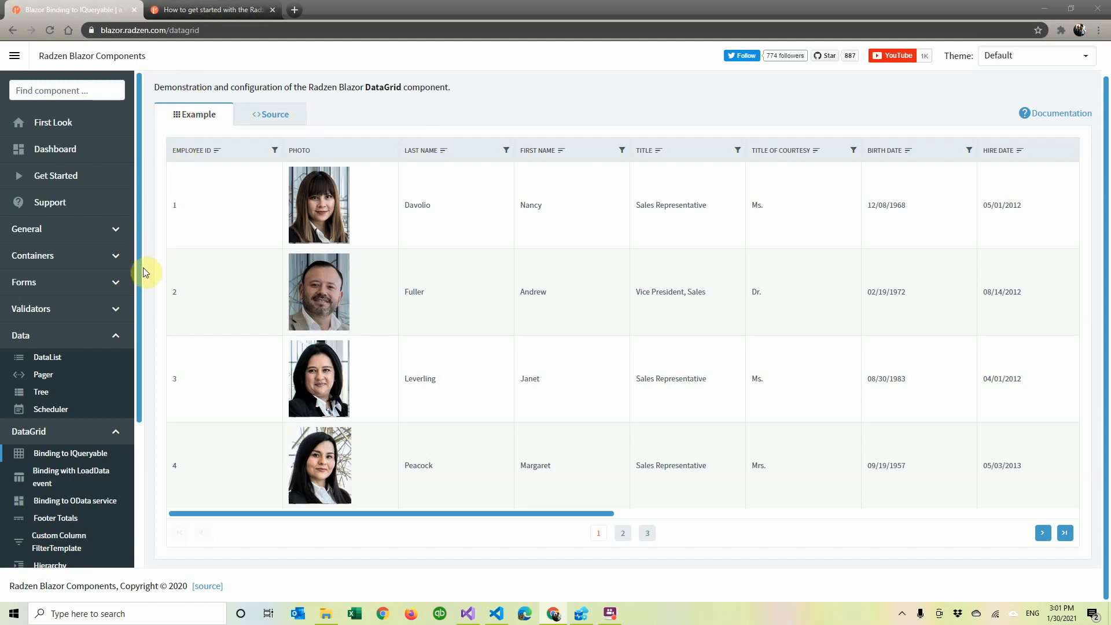
{"action": "mouse_move", "coordinate": [152, 308]}
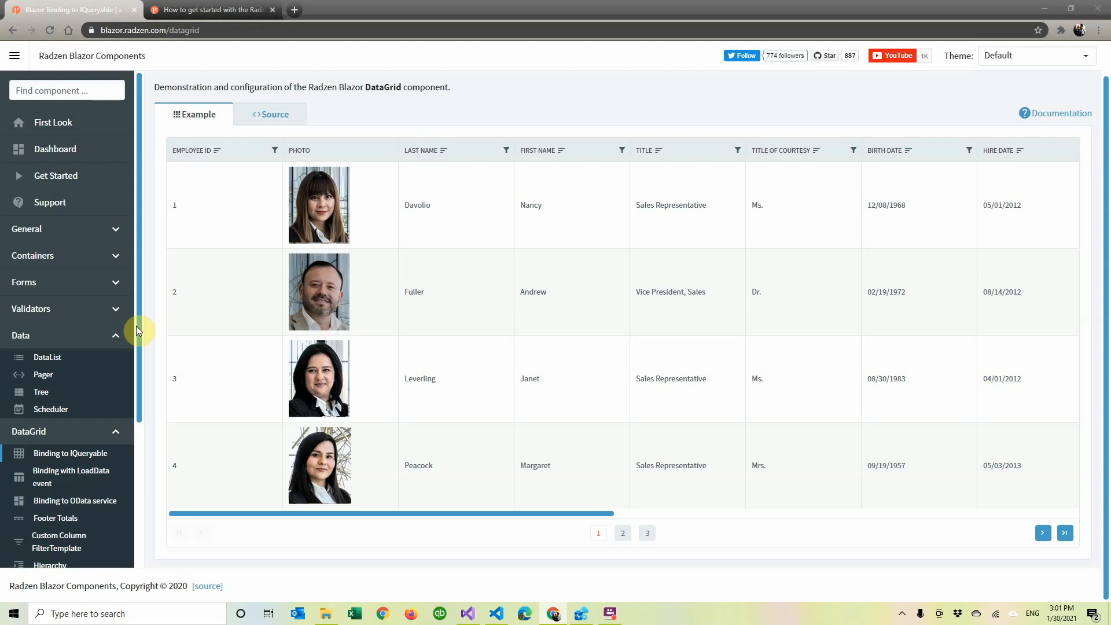
{"action": "mouse_move", "coordinate": [135, 339]}
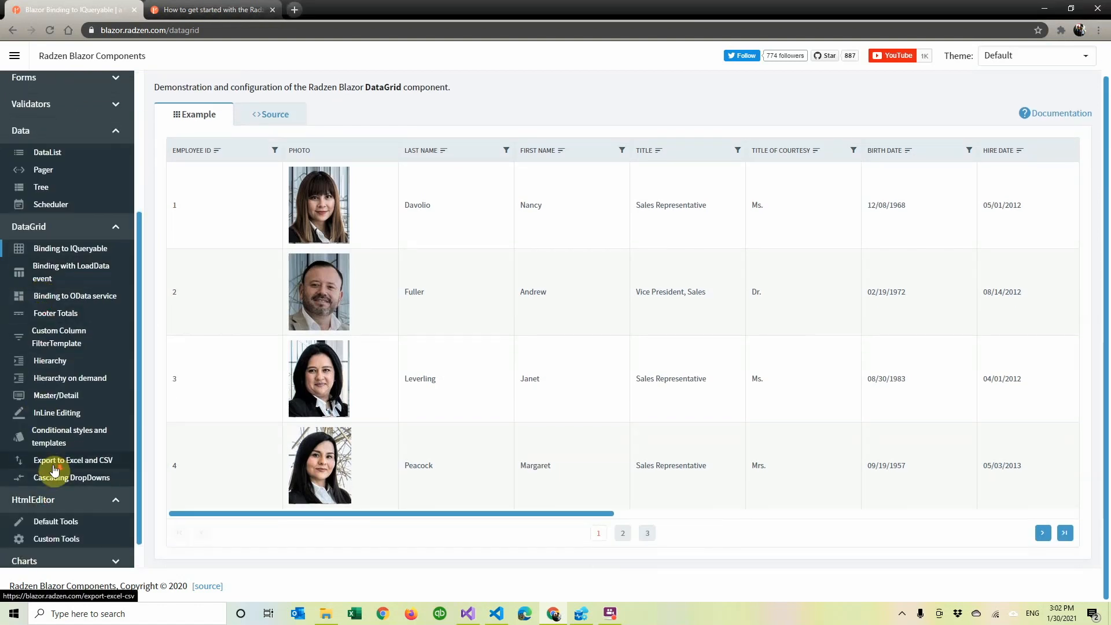
Scroll the Radzen component sidebar down through the DataGrid, HtmlEditor and Charts sections
{"action": "scroll", "scroll_direction": "down", "scroll_amount": 3}
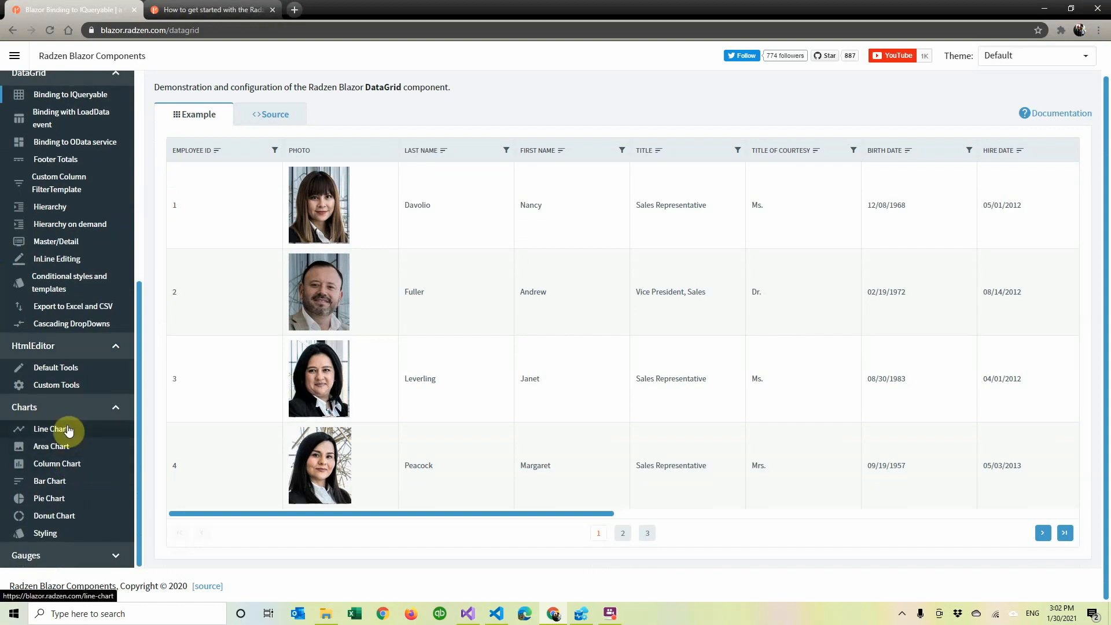
{"action": "mouse_move", "coordinate": [67, 469]}
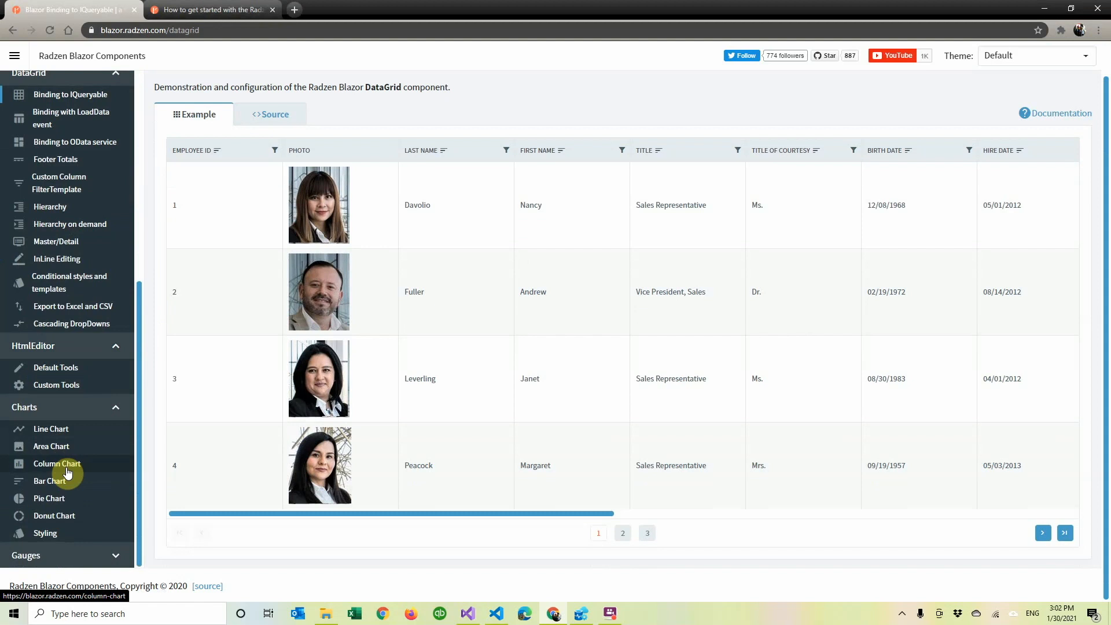
{"action": "mouse_move", "coordinate": [74, 447]}
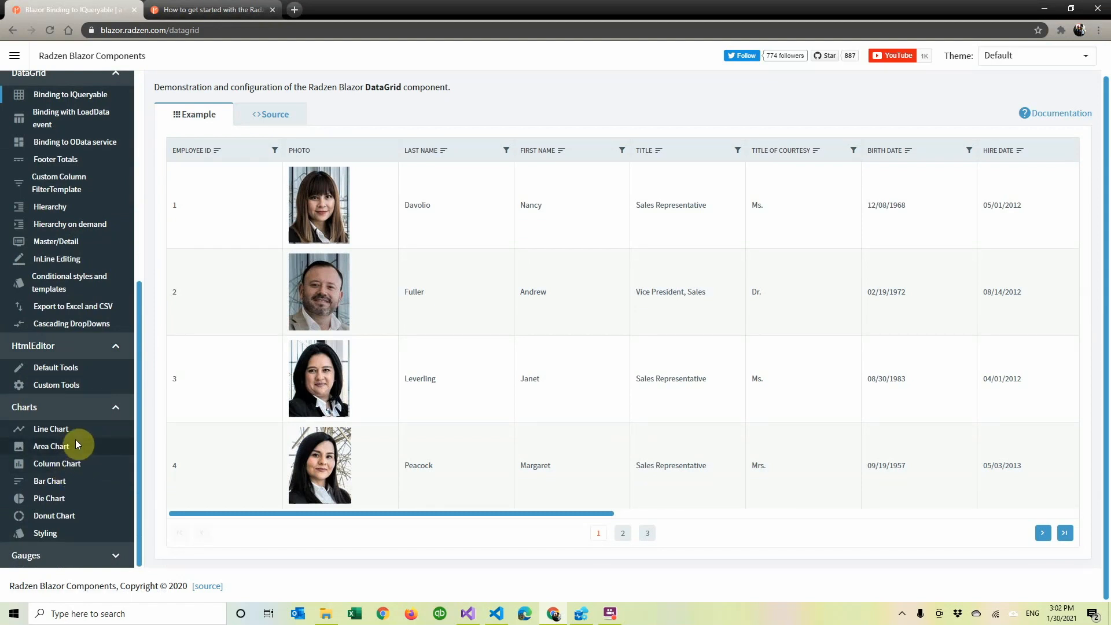
{"action": "mouse_move", "coordinate": [304, 195]}
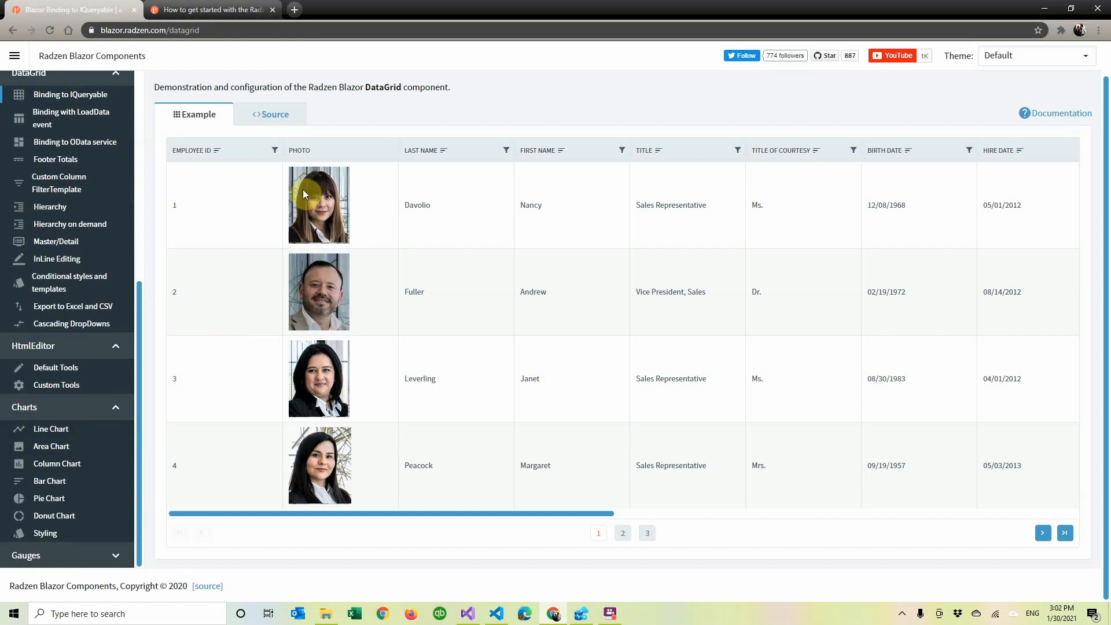
{"action": "mouse_move", "coordinate": [297, 204]}
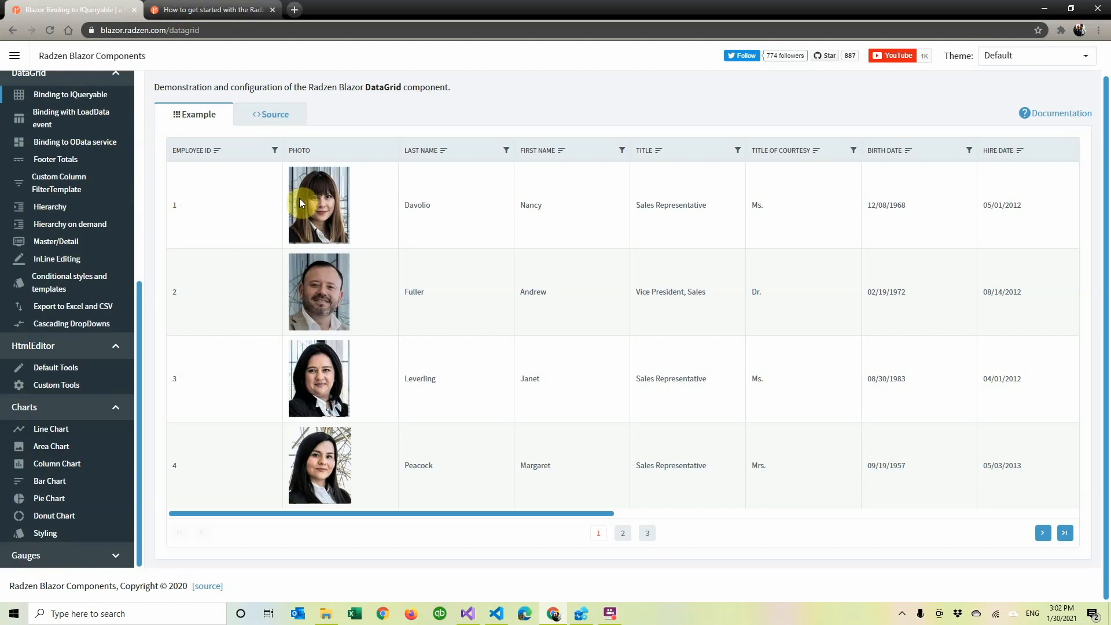
{"action": "mouse_move", "coordinate": [1046, 11]}
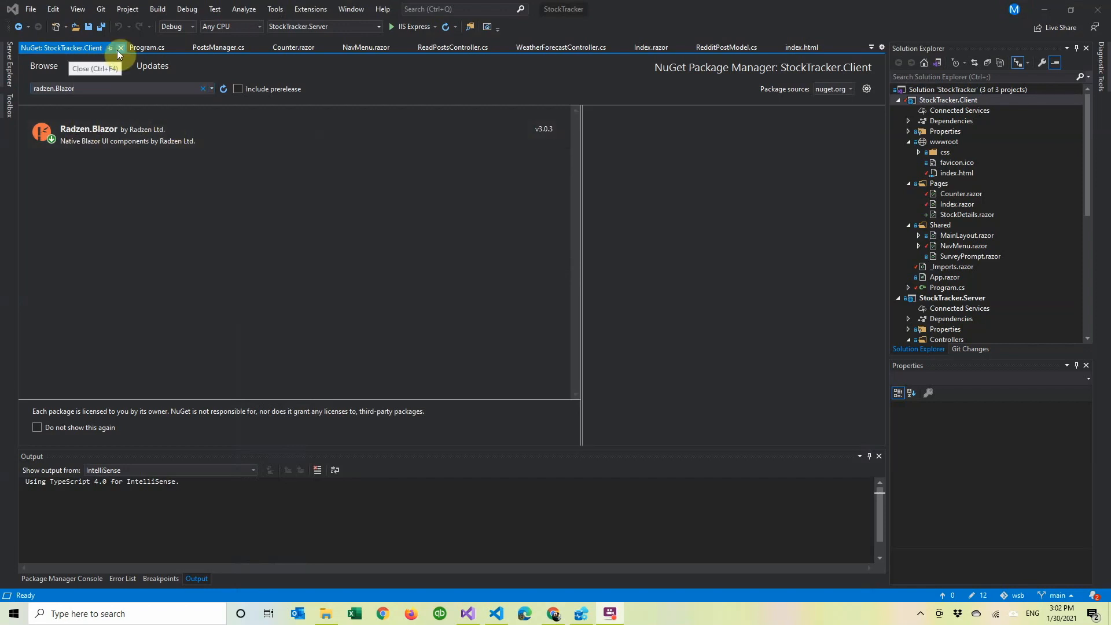
Add AddScoped registrations for DialogService, NotificationService, TooltipService and ContextMenuService in Program.cs and save
{"action": "left_click", "coordinate": [119, 48]}
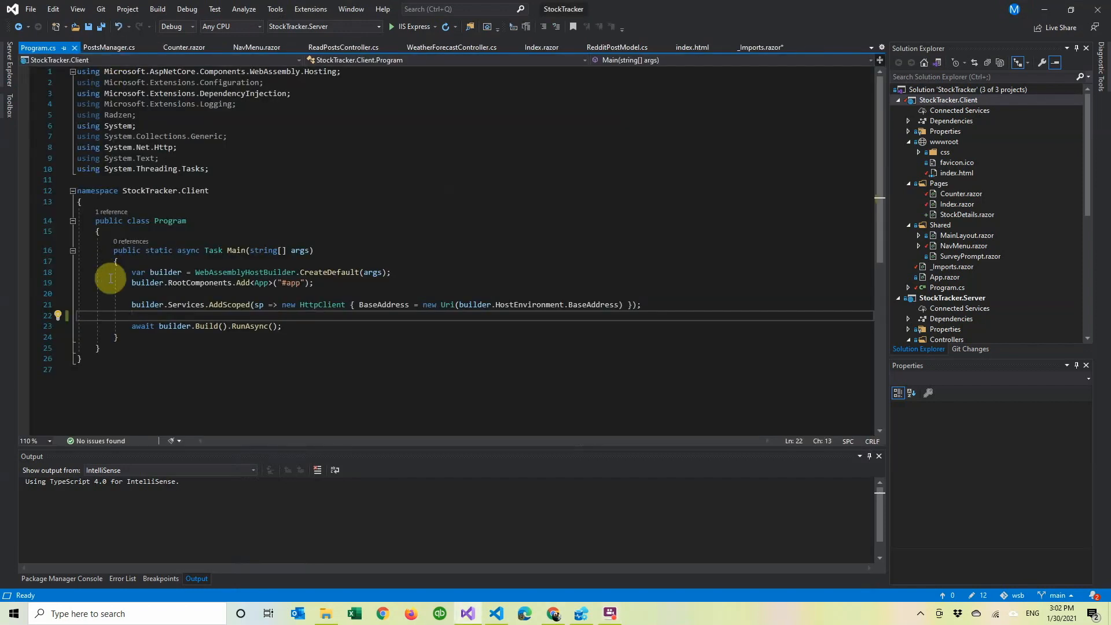
{"action": "type", "text": "builder.Services.AddScoped<DialogService>();"}
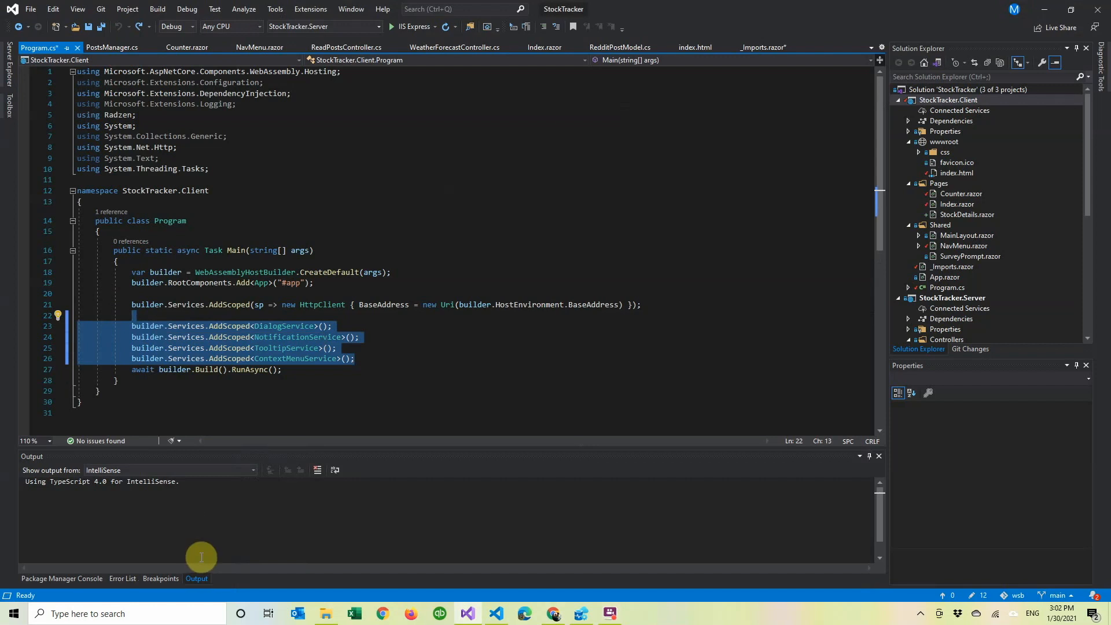
{"action": "mouse_move", "coordinate": [205, 443]}
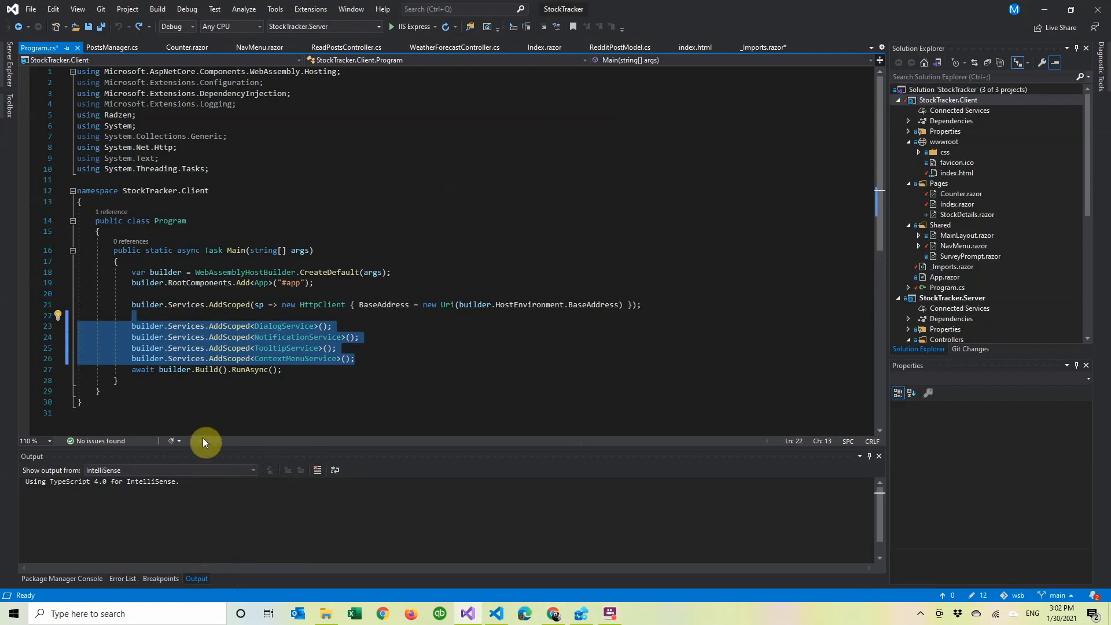
{"action": "key", "text": "ctrl+s"}
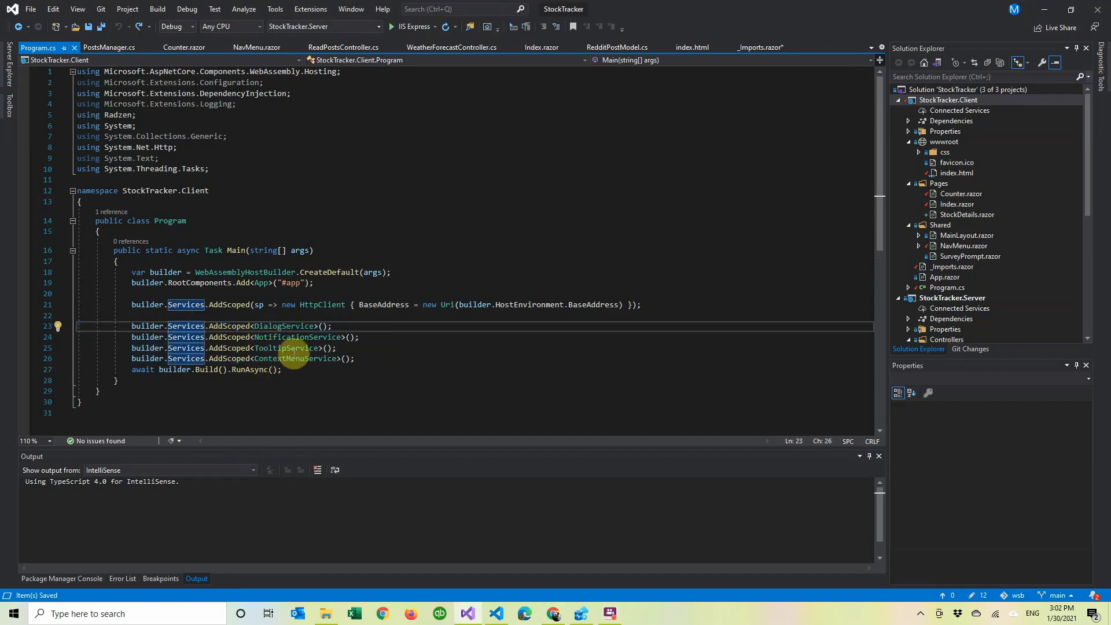
{"action": "mouse_move", "coordinate": [301, 358]}
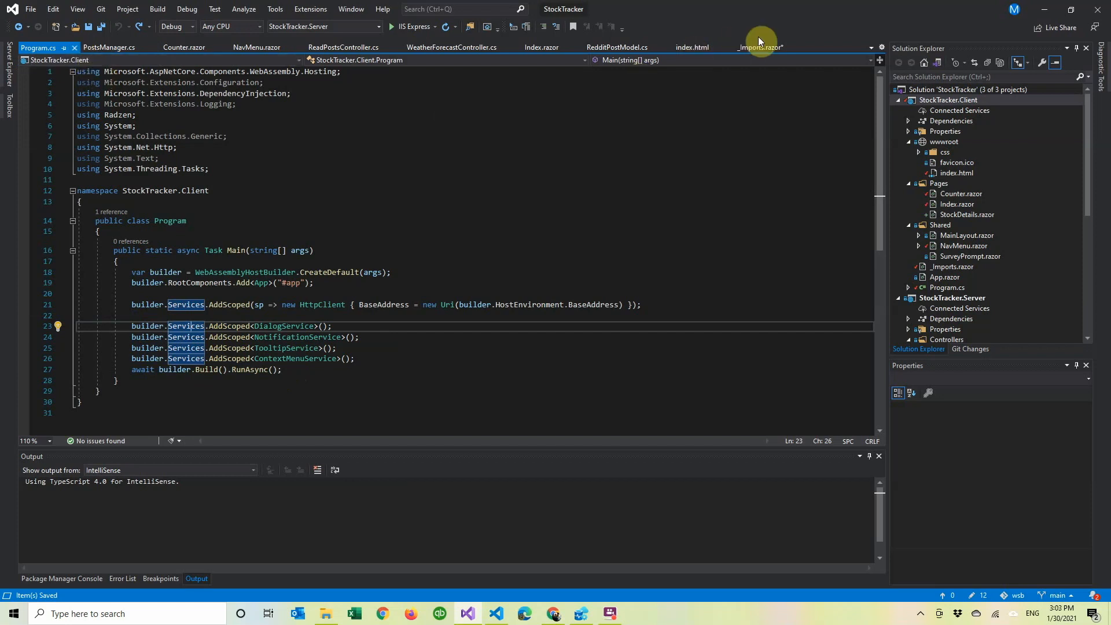
Add 'using Radzen' and 'using Radzen.Blazor' directives to the client's _Imports.razor
{"action": "left_click", "coordinate": [761, 47]}
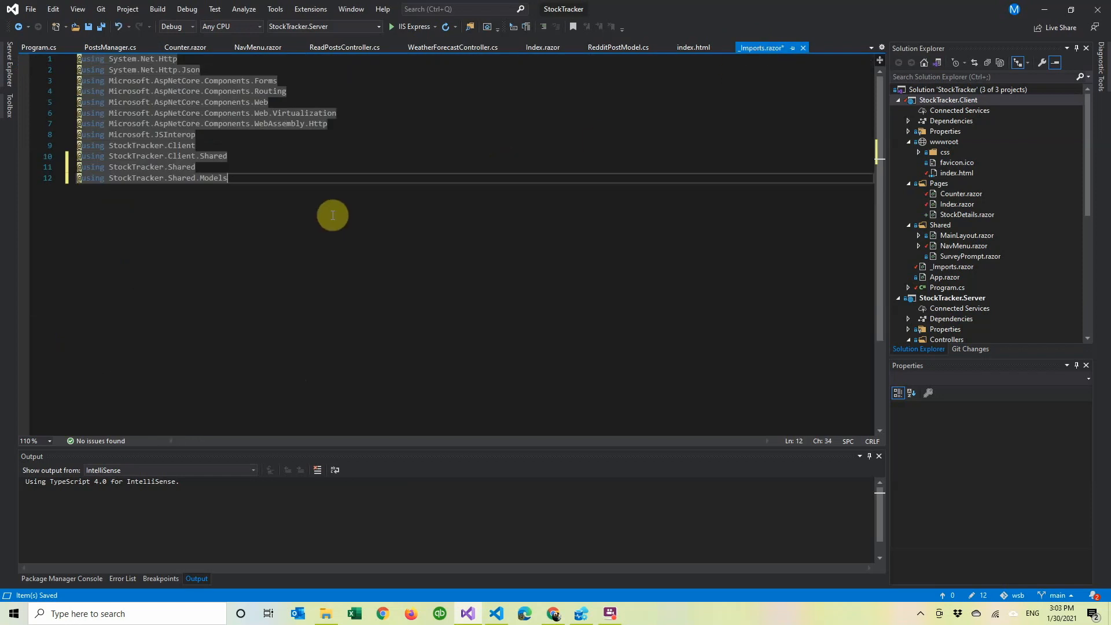
{"action": "type", "text": "using Radzen;"}
{"action": "type", "text": "using Radzen.Blazor"}
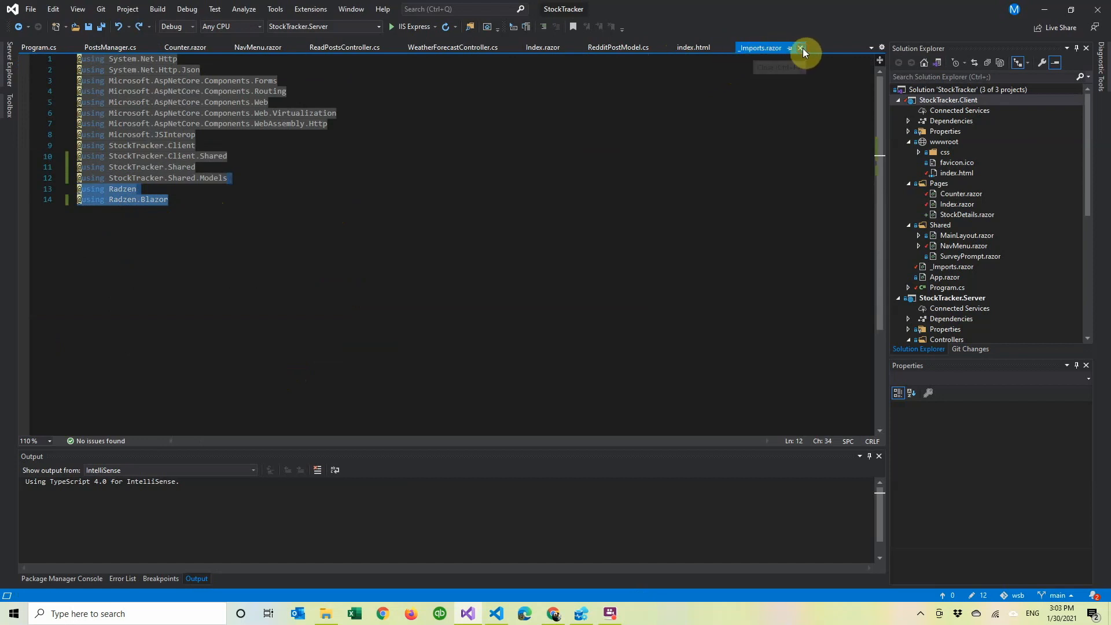
Reference Radzen's default.css stylesheet and Radzen.Blazor.js script in index.html, save and close it
{"action": "left_click", "coordinate": [802, 48]}
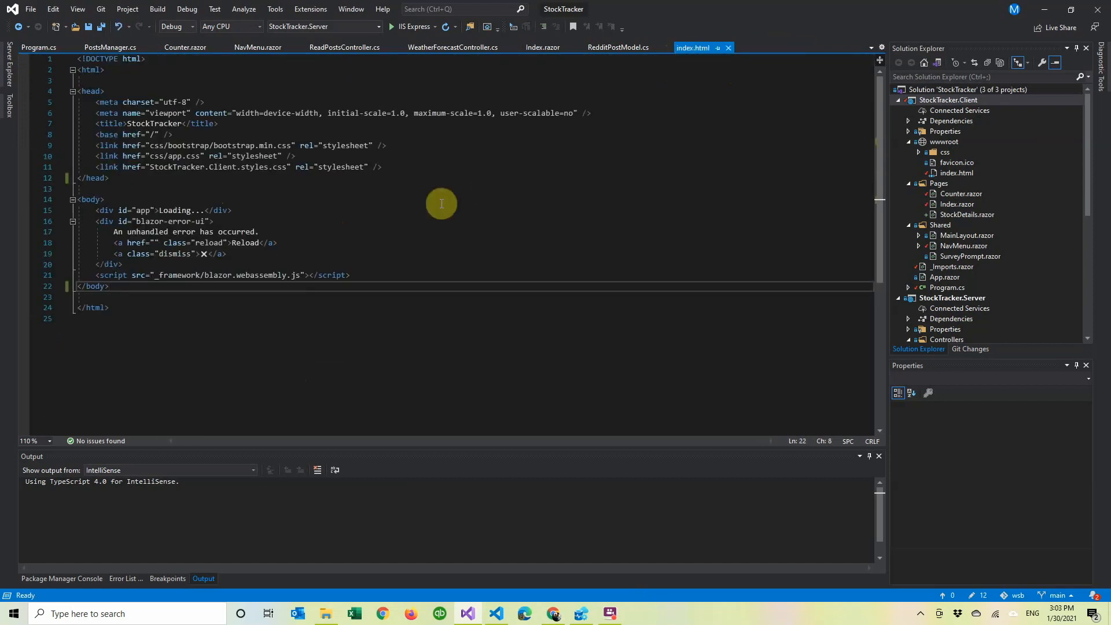
{"action": "mouse_move", "coordinate": [308, 180]}
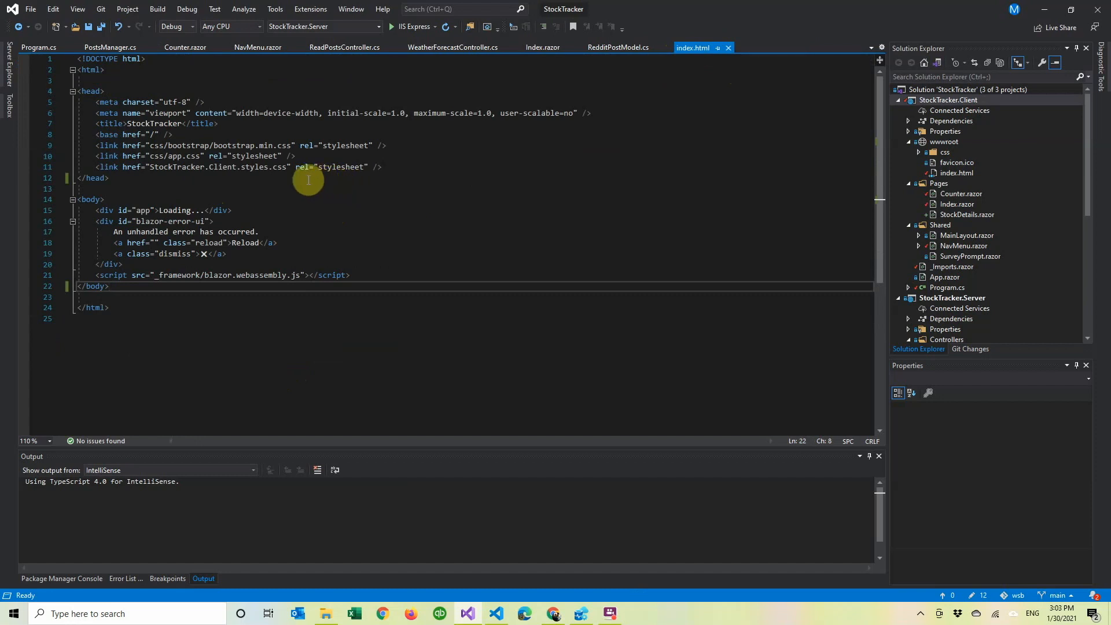
{"action": "type", "text": "<script src=\"_content/Radzen.Blazor/Radzen.Blazor.js\"></script>"}
{"action": "type", "text": "<link rel=\"stylesheet\" href=\"_content/Radzen.Blazor/css/default.css\">"}
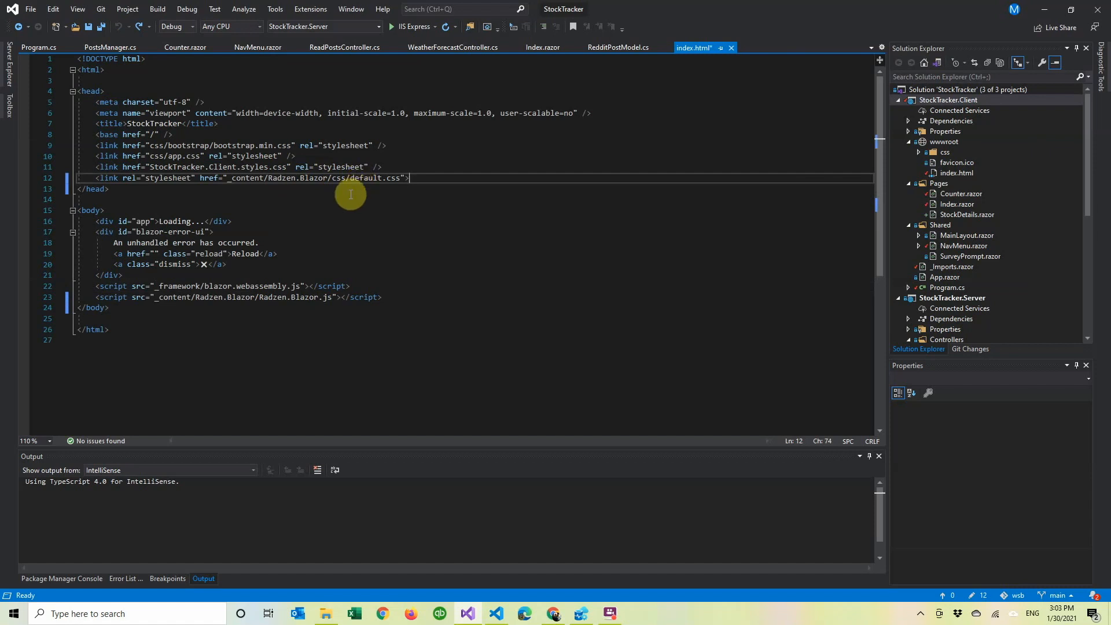
{"action": "mouse_move", "coordinate": [121, 320]}
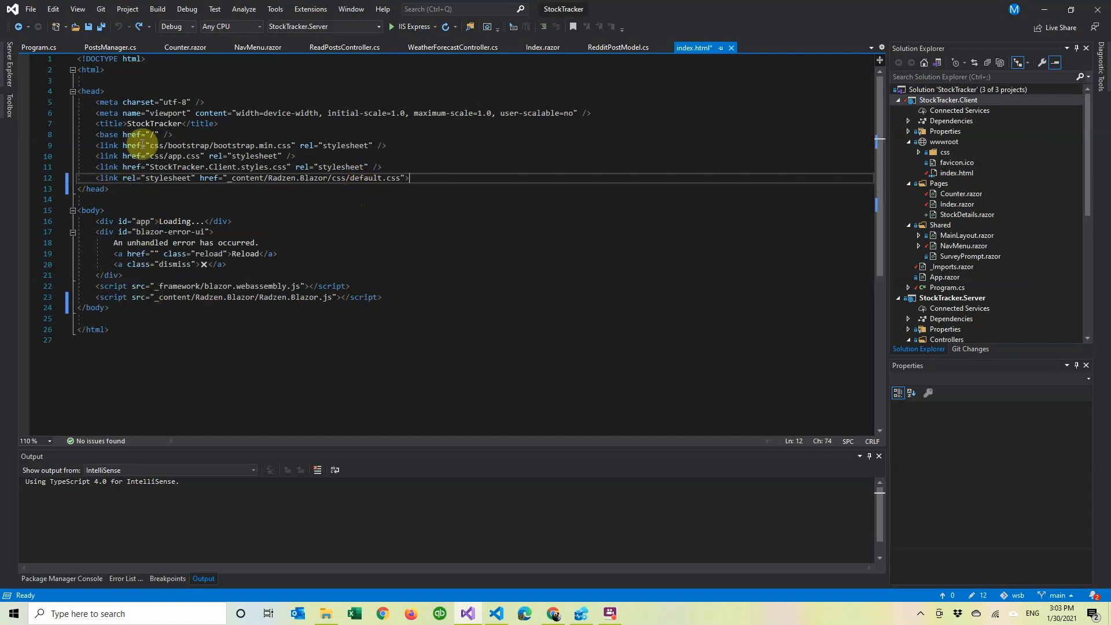
{"action": "key", "text": "ctrl+s"}
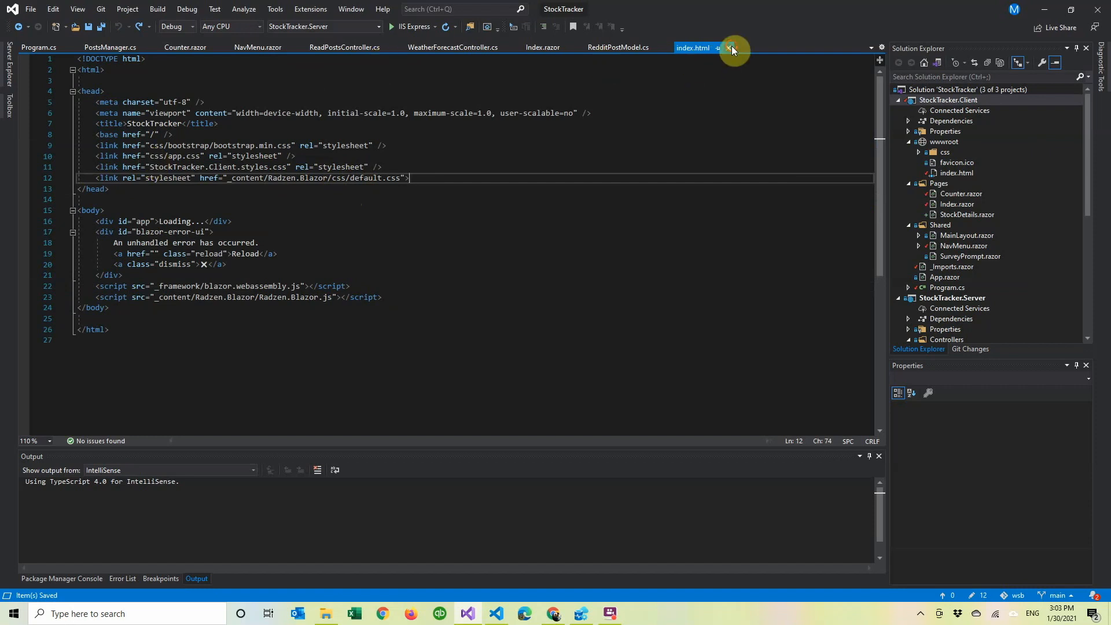
{"action": "left_click", "coordinate": [718, 47]}
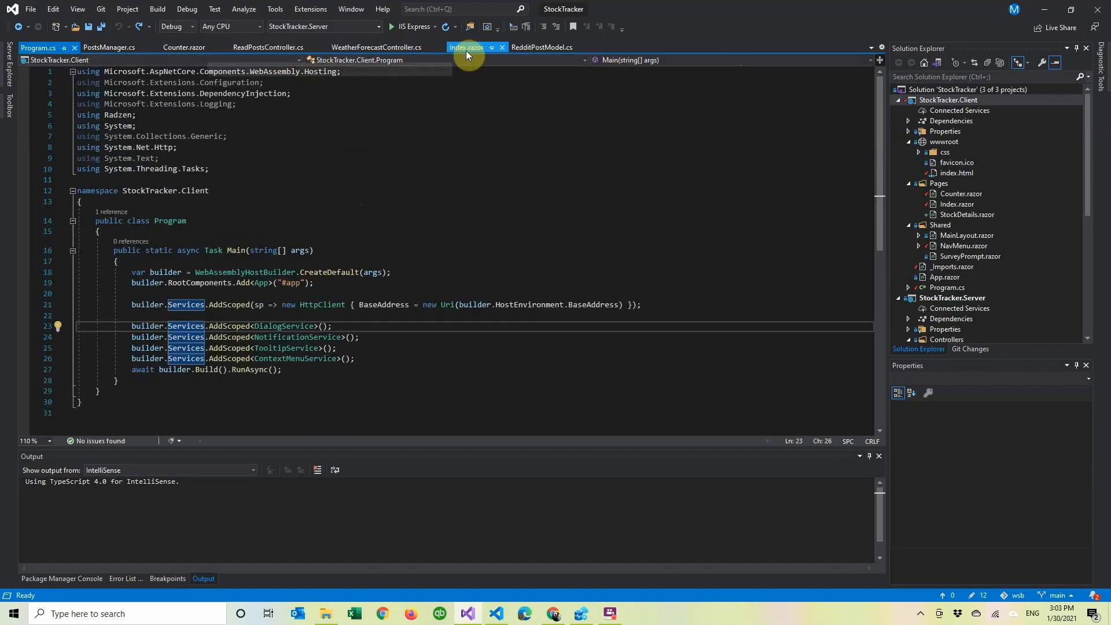
Look at Index.razor's RadzenGrid markup, then return to the Radzen DataGrid demo in Chrome
{"action": "left_click", "coordinate": [466, 46]}
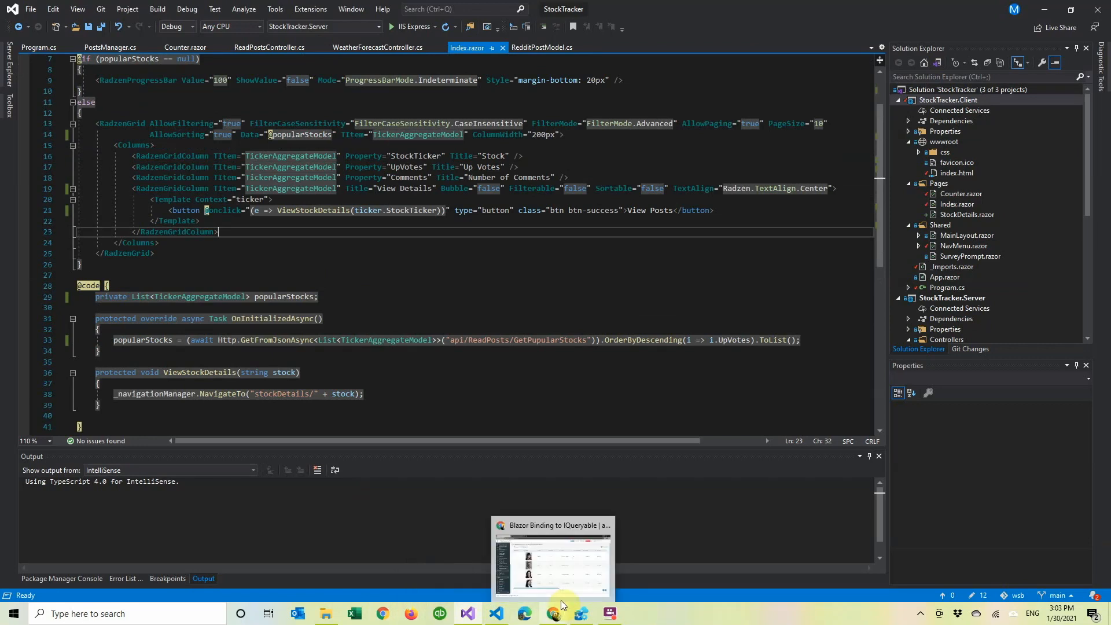
{"action": "left_click", "coordinate": [554, 611]}
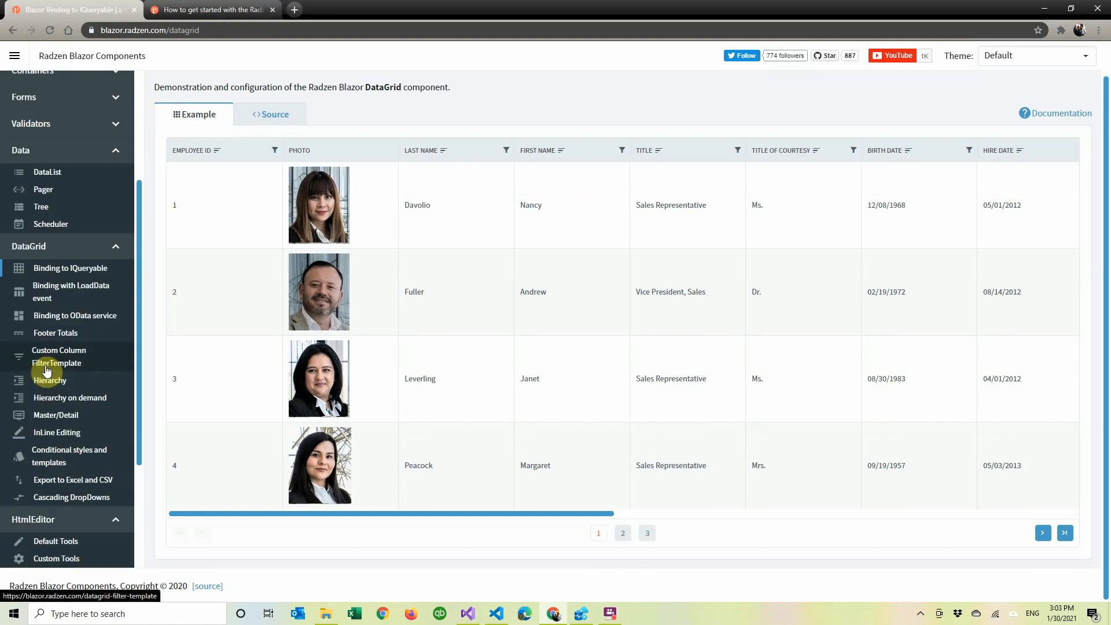
{"action": "mouse_move", "coordinate": [70, 268]}
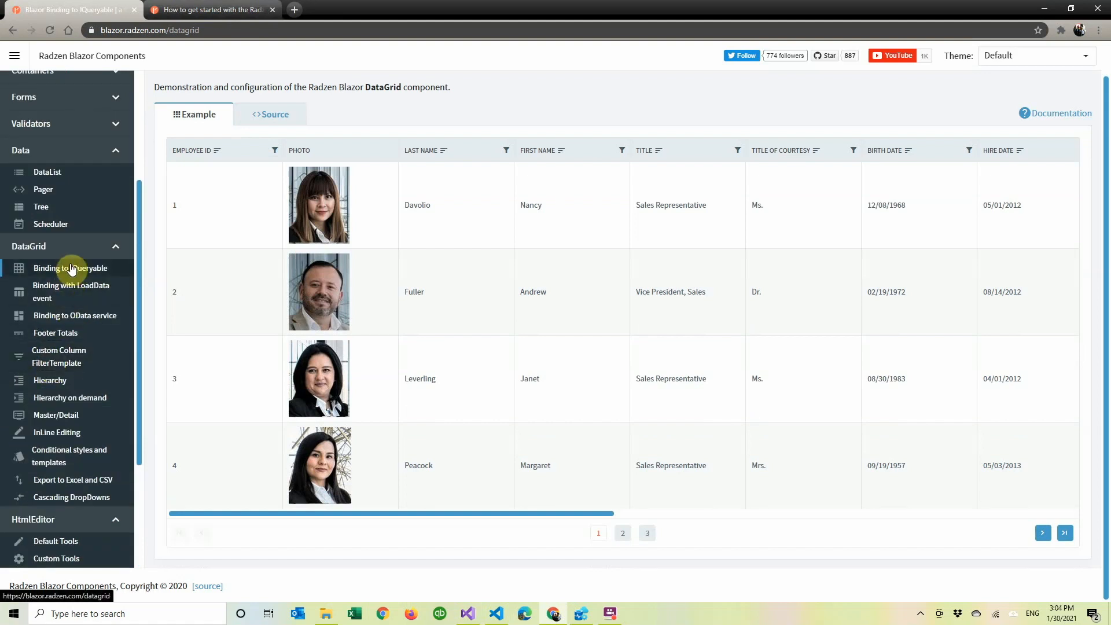
{"action": "mouse_move", "coordinate": [327, 140]}
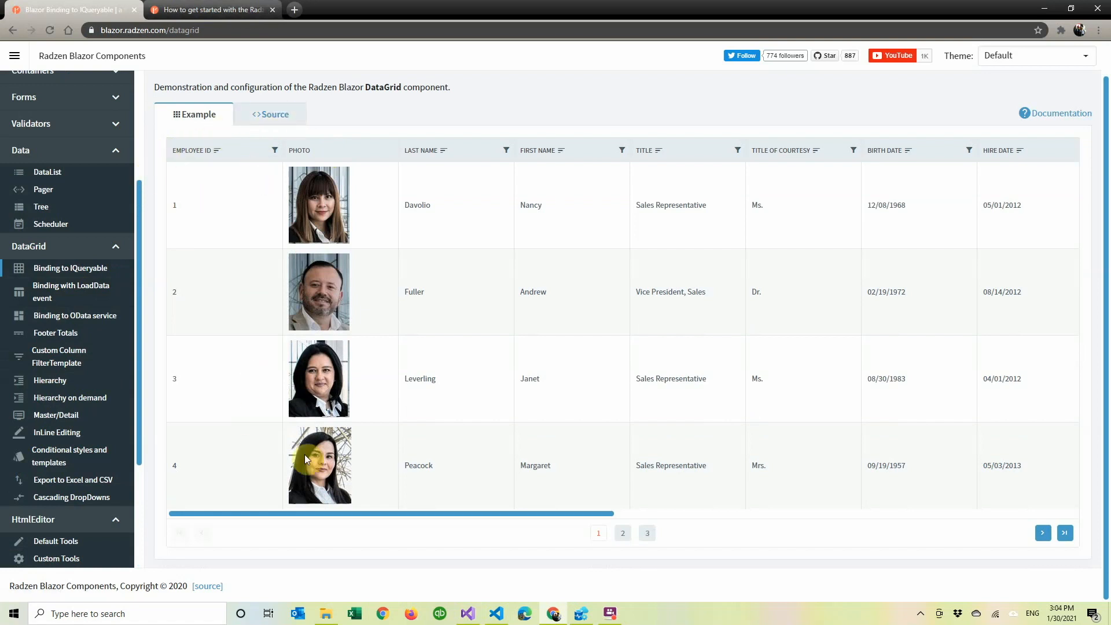
Sort the employee grid by Employee ID, try its column filter, and show the demo's Source markup
{"action": "left_click", "coordinate": [622, 532]}
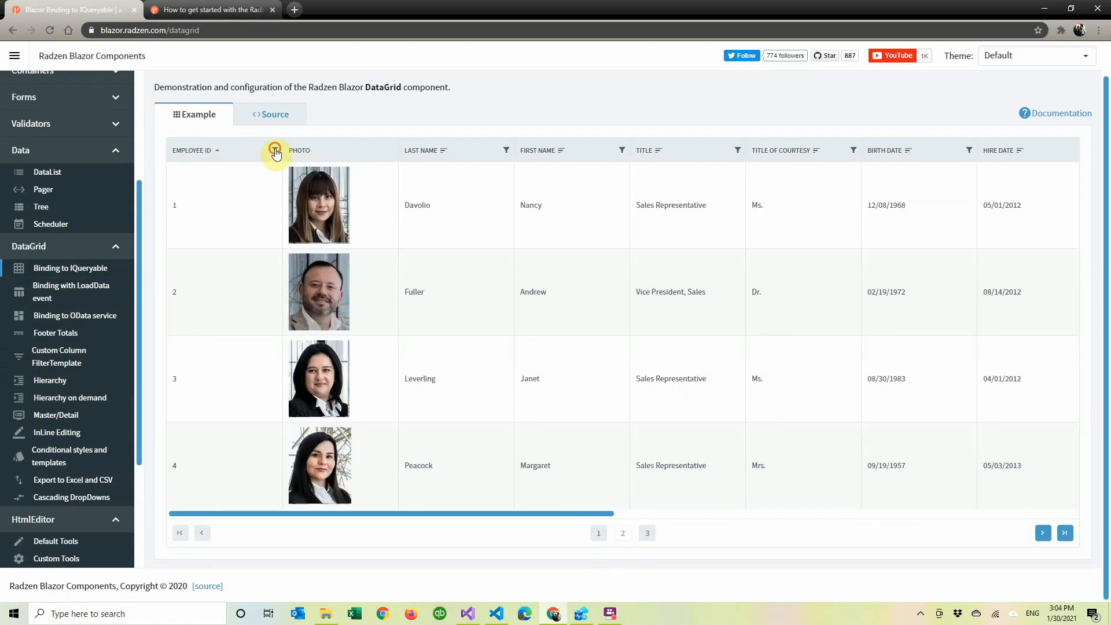
{"action": "left_click", "coordinate": [276, 151]}
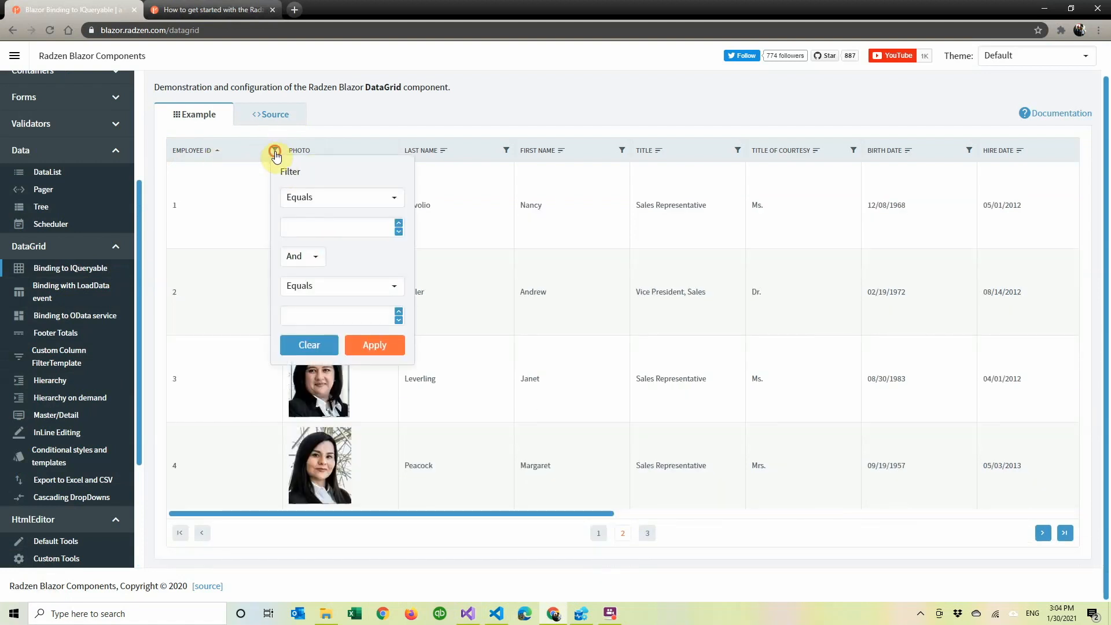
{"action": "left_click", "coordinate": [274, 115]}
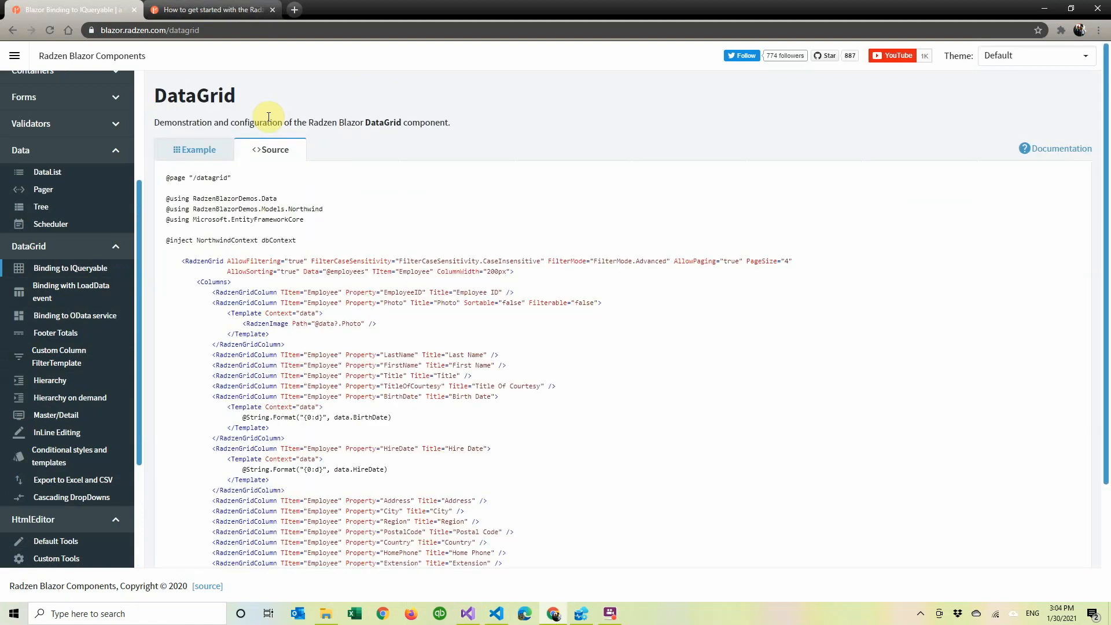
{"action": "scroll", "scroll_direction": "down", "scroll_amount": 3}
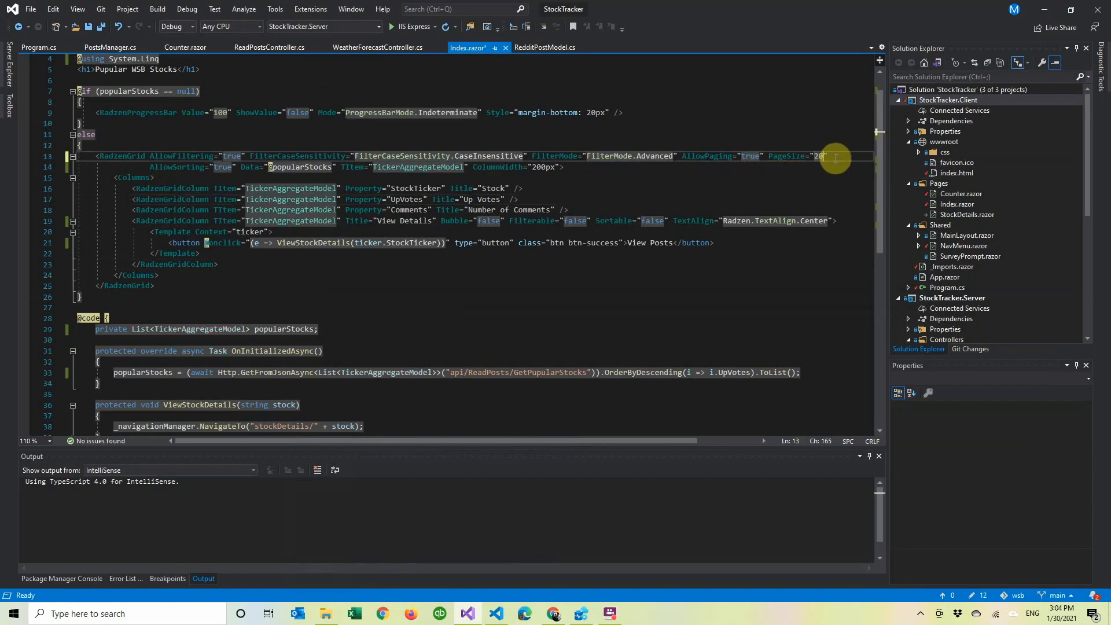
Save Index.razor with its filterable, sortable, 20-row paged RadzenGrid of popular stocks
{"action": "key", "text": "ctrl+s"}
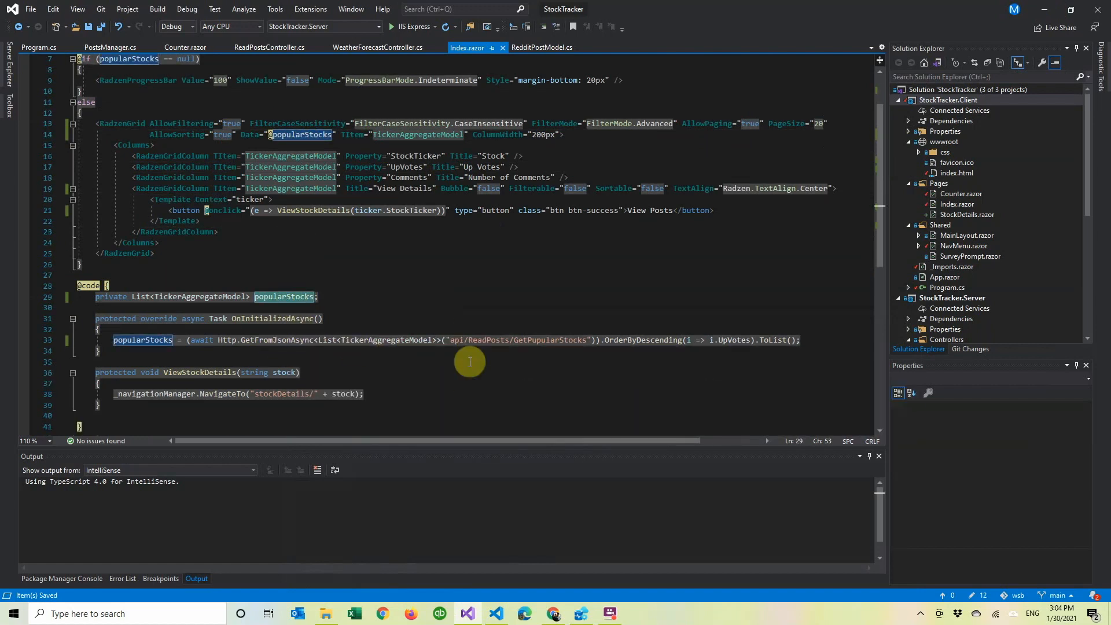
{"action": "mouse_move", "coordinate": [245, 333]}
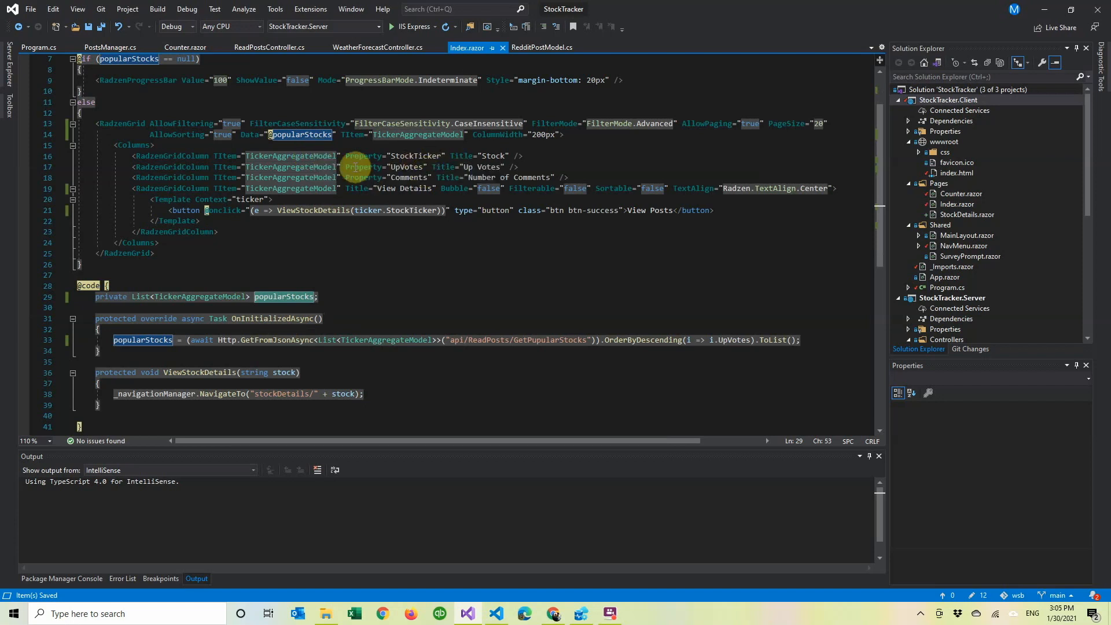
{"action": "left_click", "coordinate": [397, 134]}
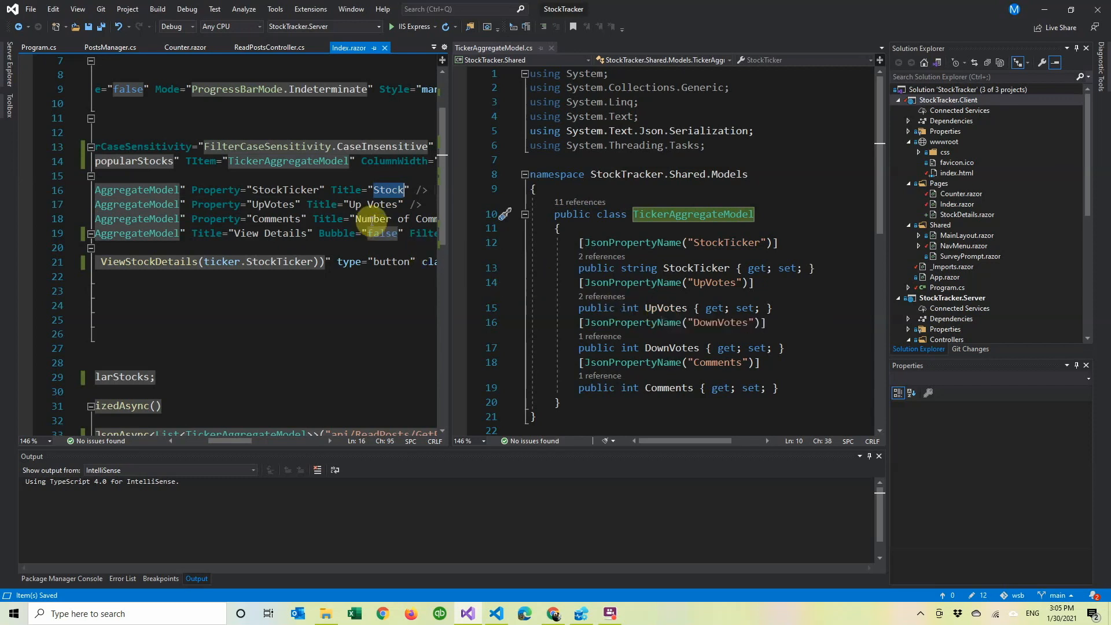
{"action": "mouse_move", "coordinate": [367, 233]}
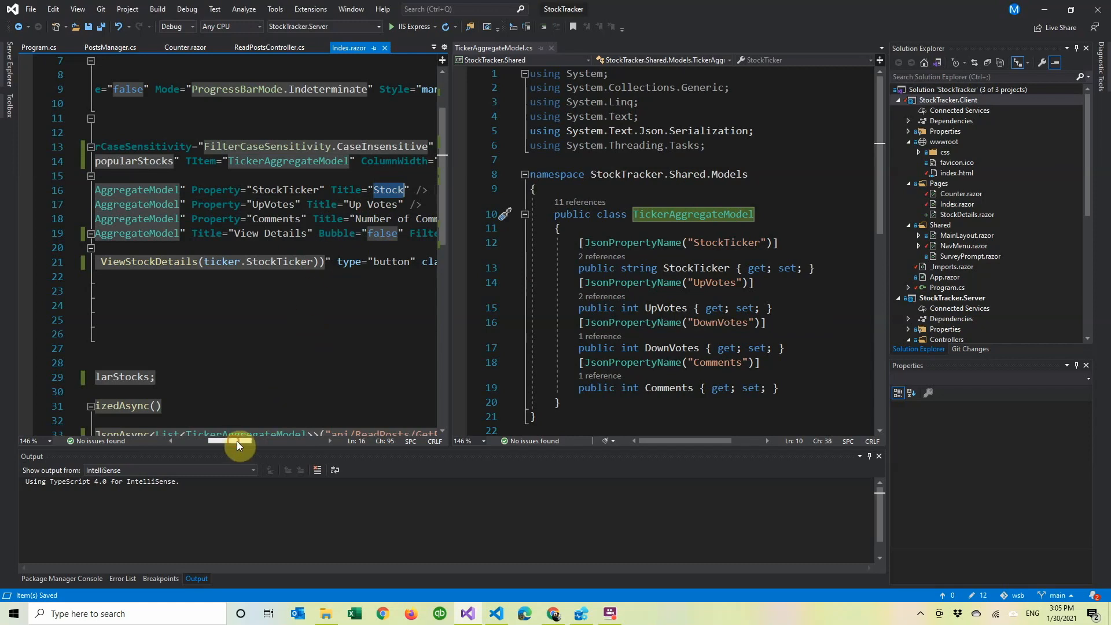
Compare TickerAggregateModel's StockTicker, UpVotes and Comments properties with the grid columns side by side
{"action": "left_click_drag", "start_coordinate": [237, 442], "coordinate": [255, 441]}
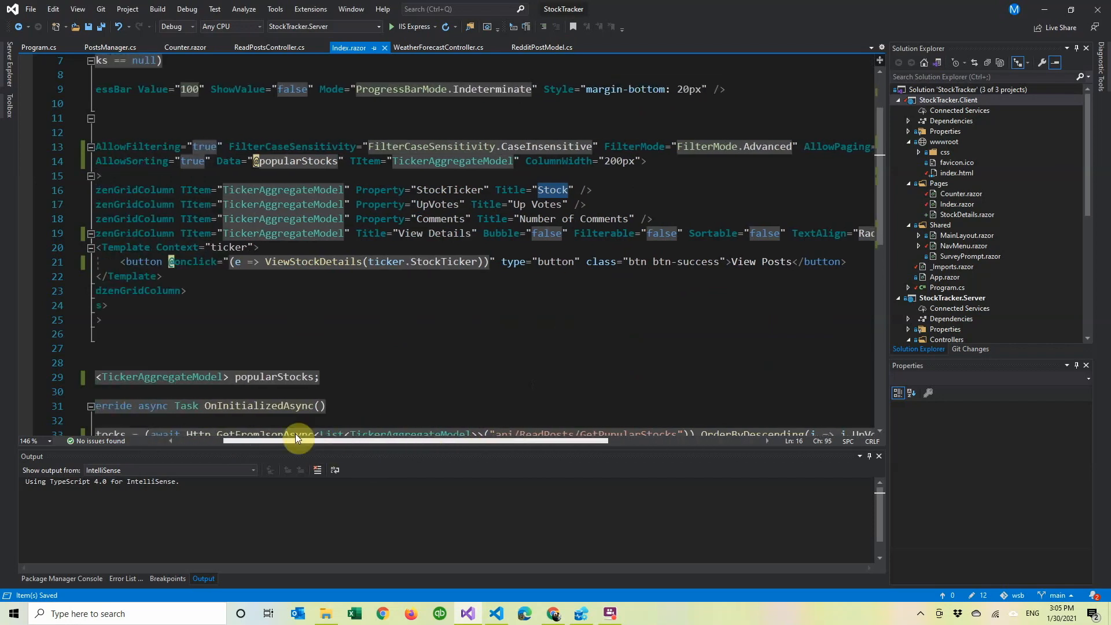
Review Index.razor and build and launch the StockTracker app with IIS Express
{"action": "scroll", "scroll_direction": "left", "scroll_amount": 3}
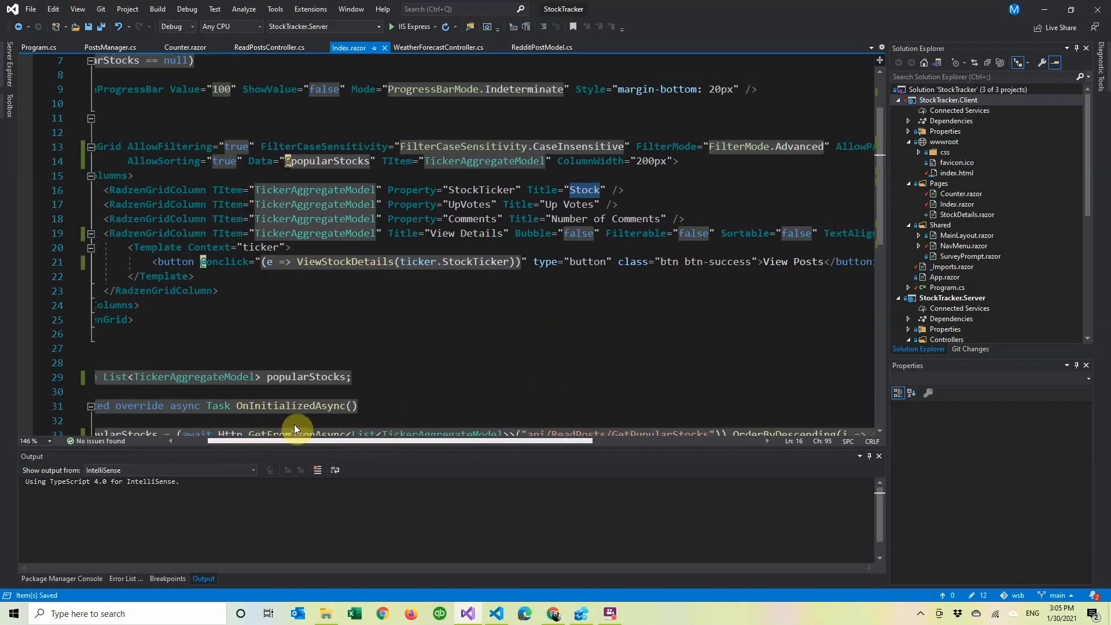
{"action": "scroll", "scroll_direction": "right", "scroll_amount": 3}
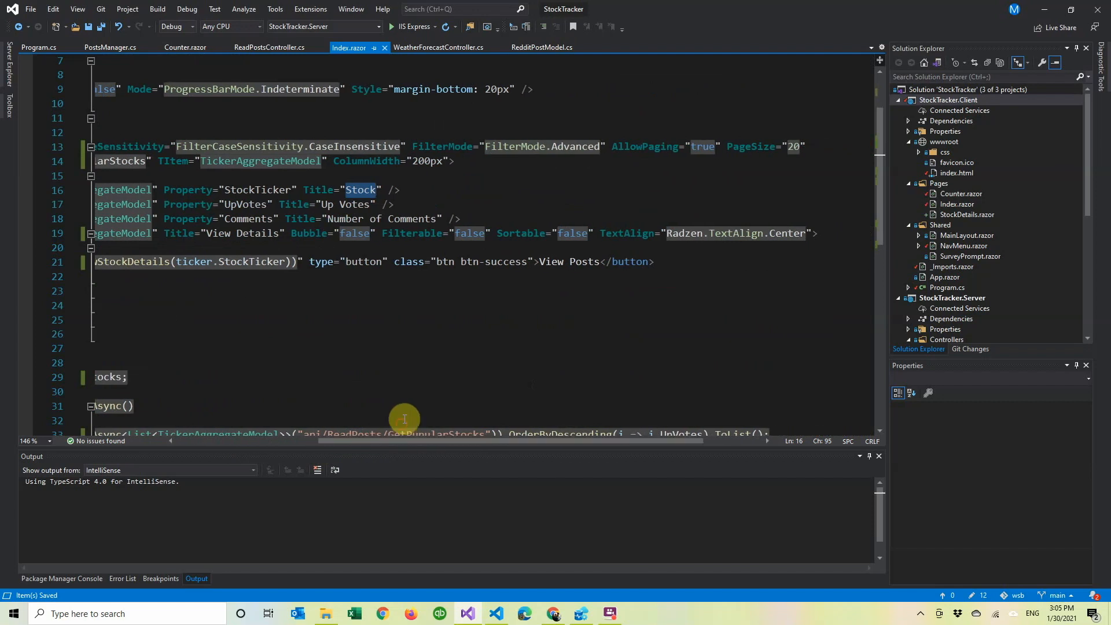
{"action": "mouse_move", "coordinate": [414, 233]}
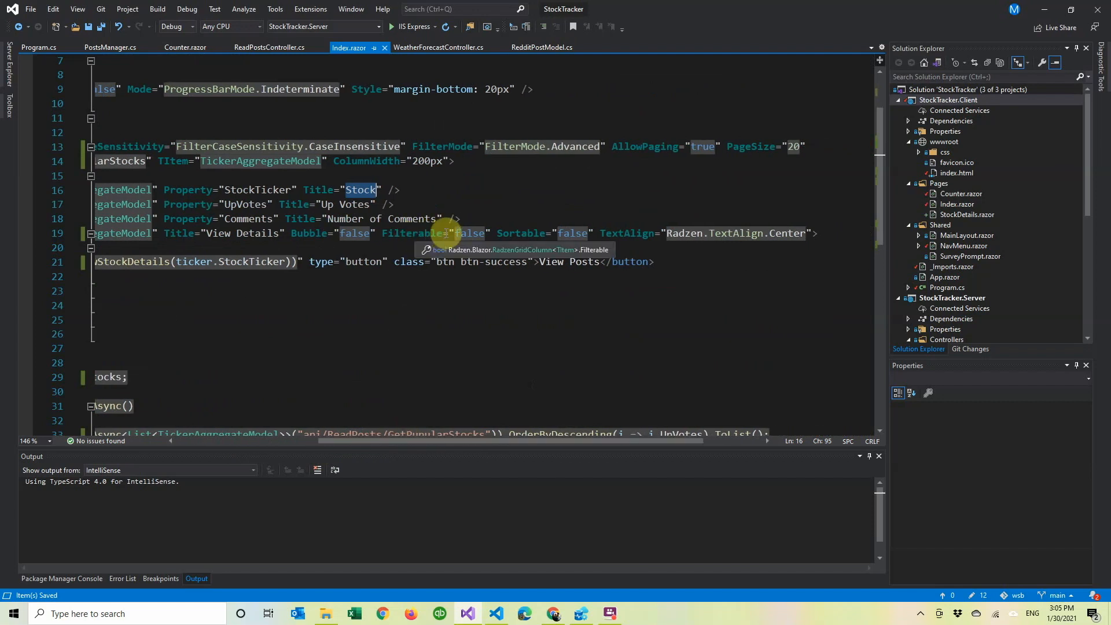
{"action": "mouse_move", "coordinate": [695, 234]}
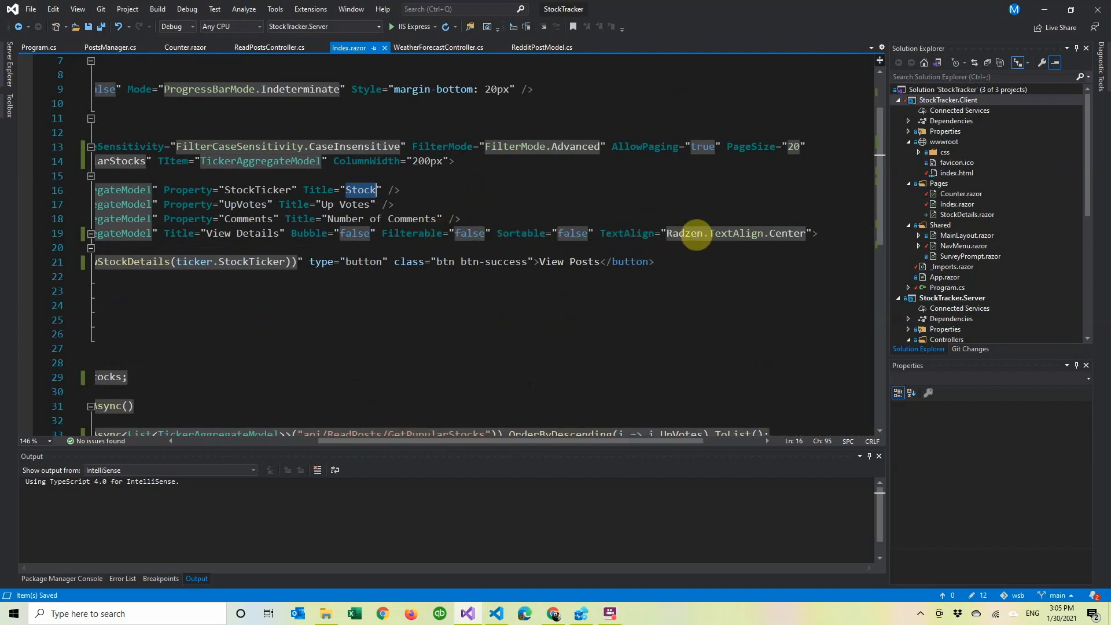
{"action": "mouse_move", "coordinate": [691, 447]}
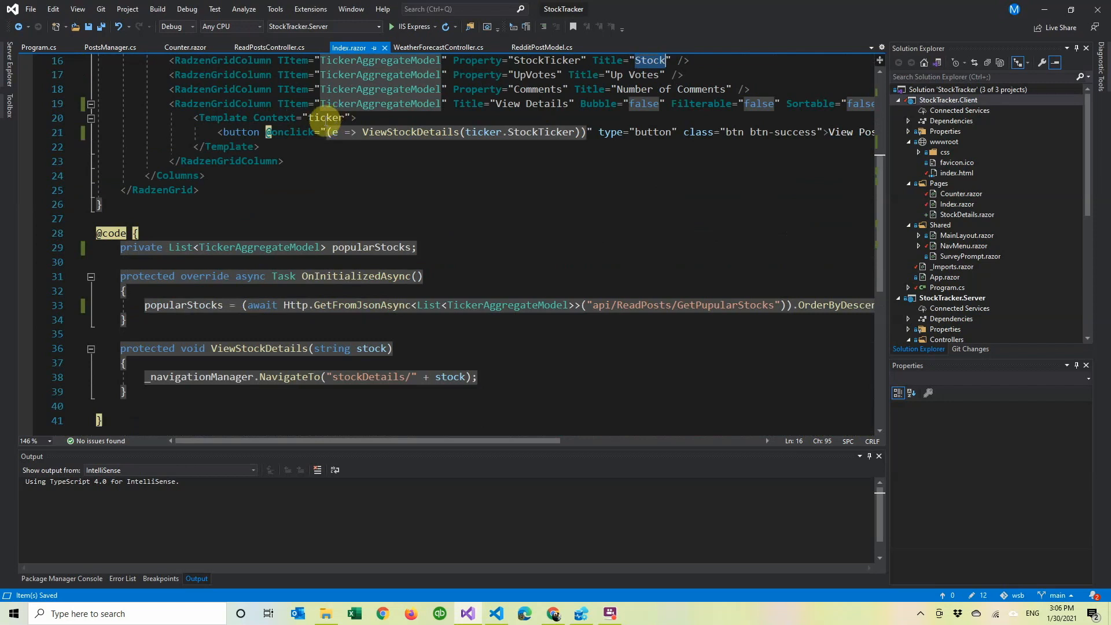
{"action": "mouse_move", "coordinate": [396, 105]}
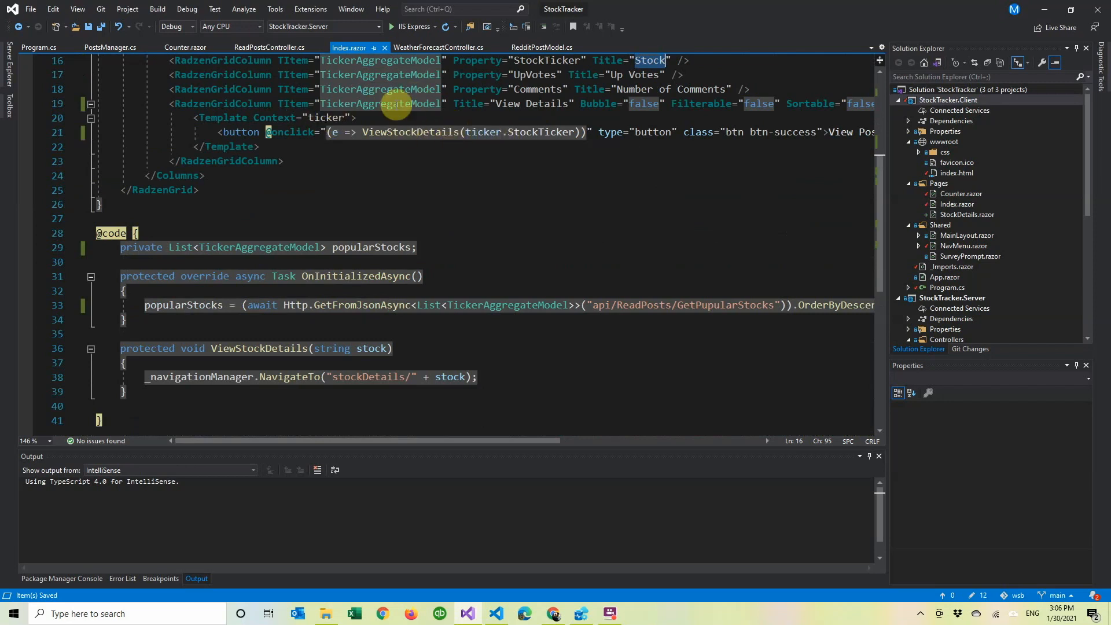
{"action": "mouse_move", "coordinate": [410, 132]}
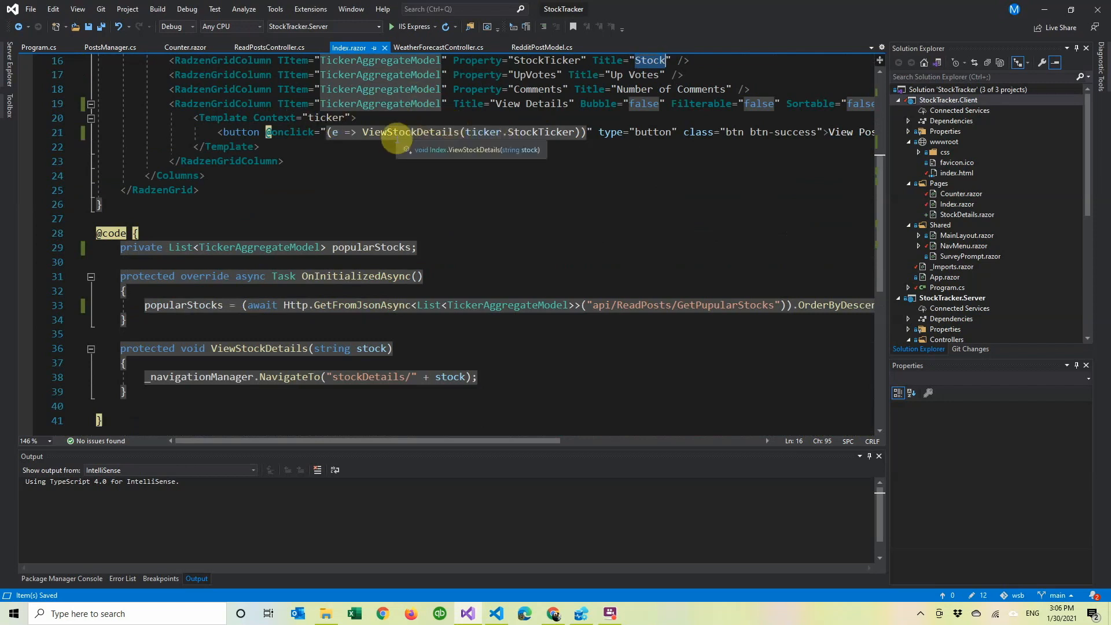
{"action": "mouse_move", "coordinate": [497, 138]}
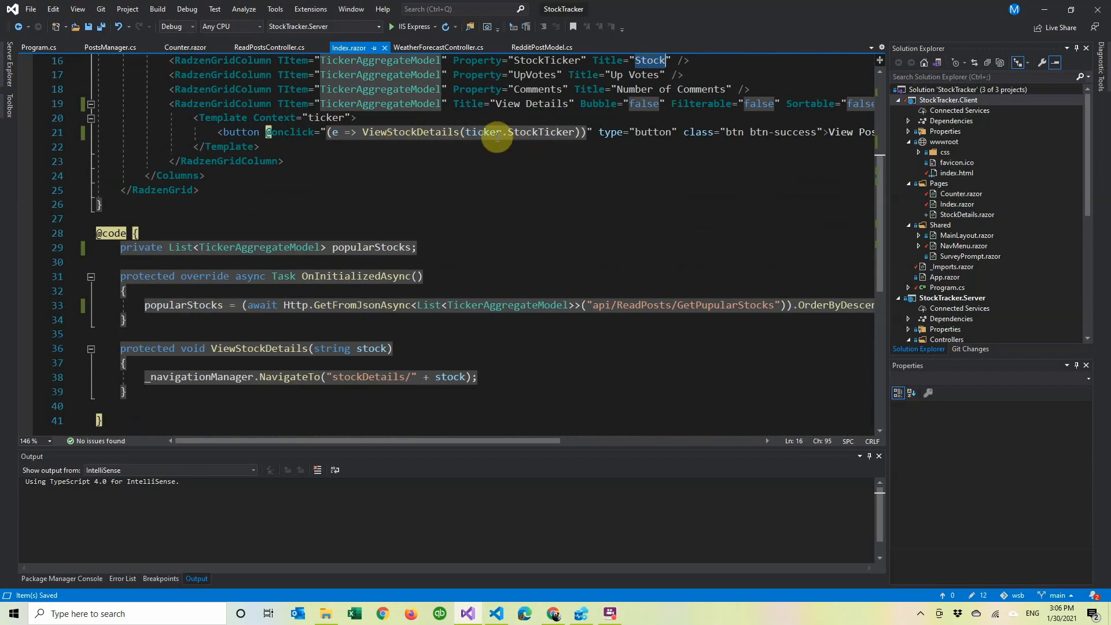
{"action": "mouse_move", "coordinate": [635, 140]}
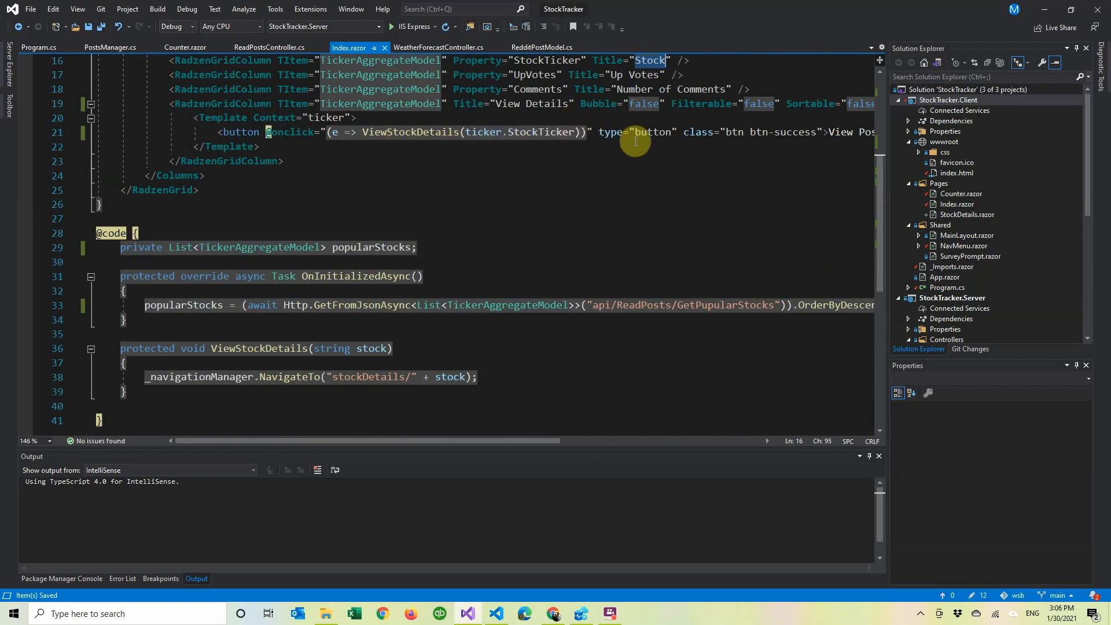
{"action": "mouse_move", "coordinate": [383, 374]}
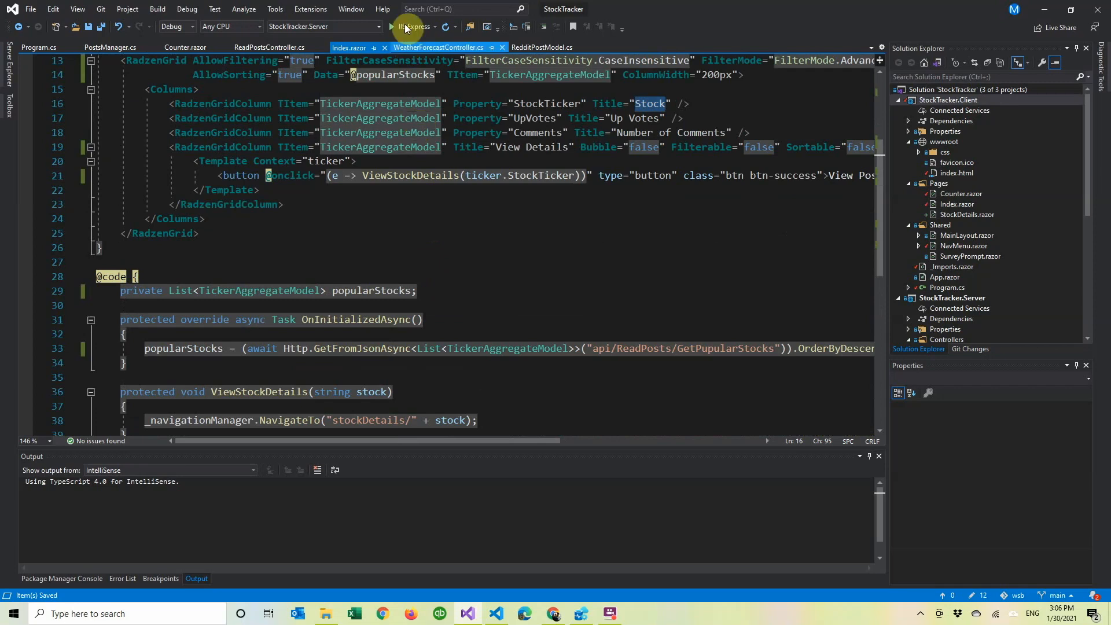
{"action": "left_click", "coordinate": [405, 26]}
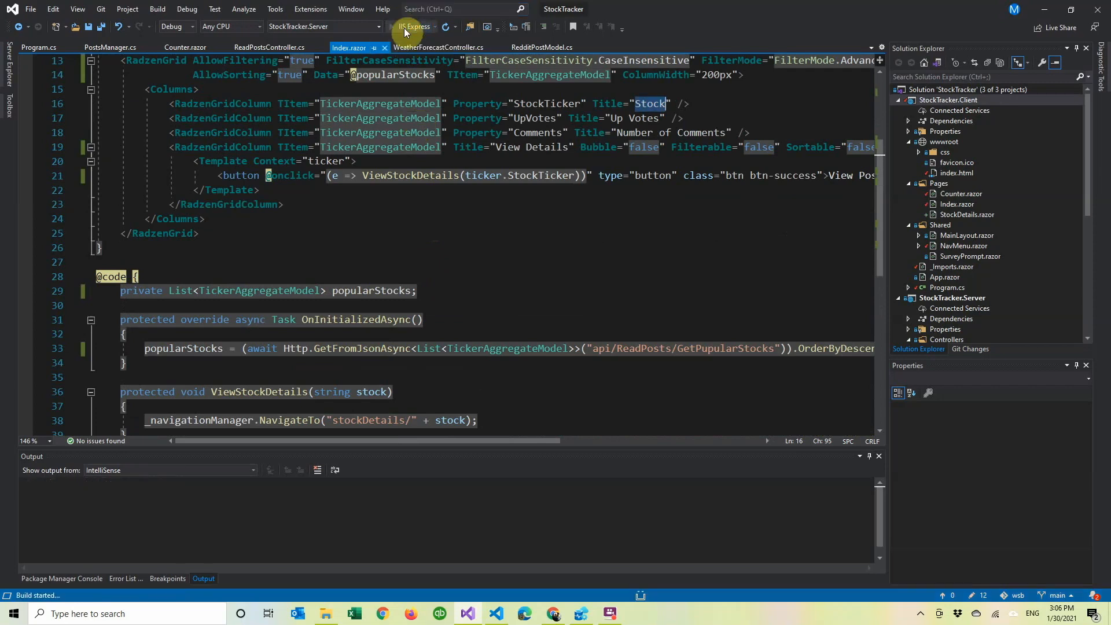
{"action": "left_click", "coordinate": [412, 26]}
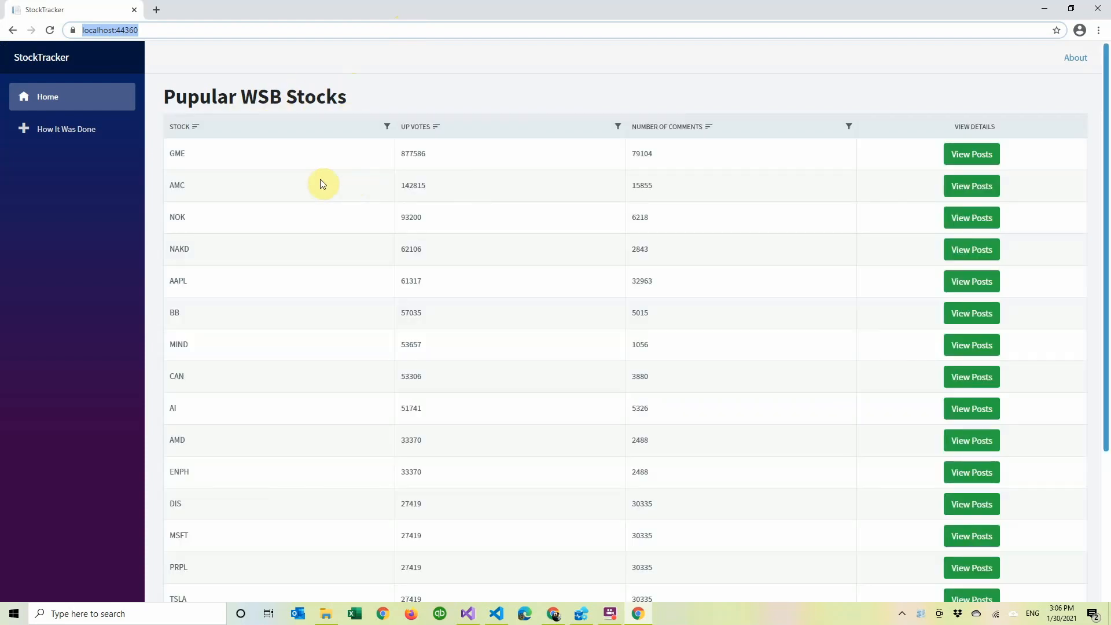
{"action": "mouse_move", "coordinate": [296, 57]}
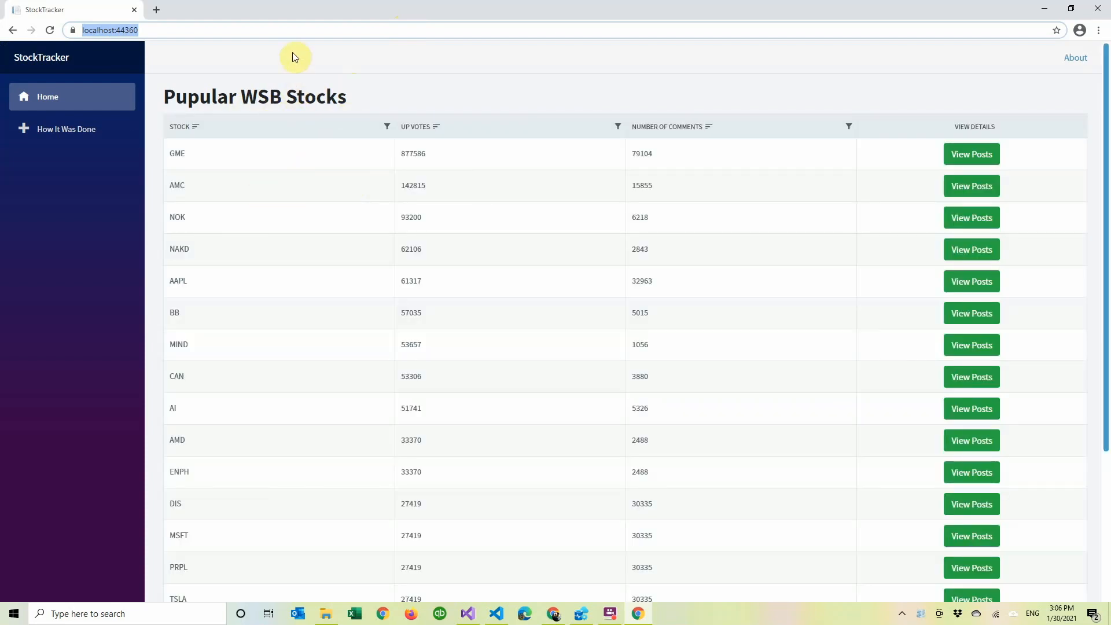
{"action": "mouse_move", "coordinate": [253, 192]}
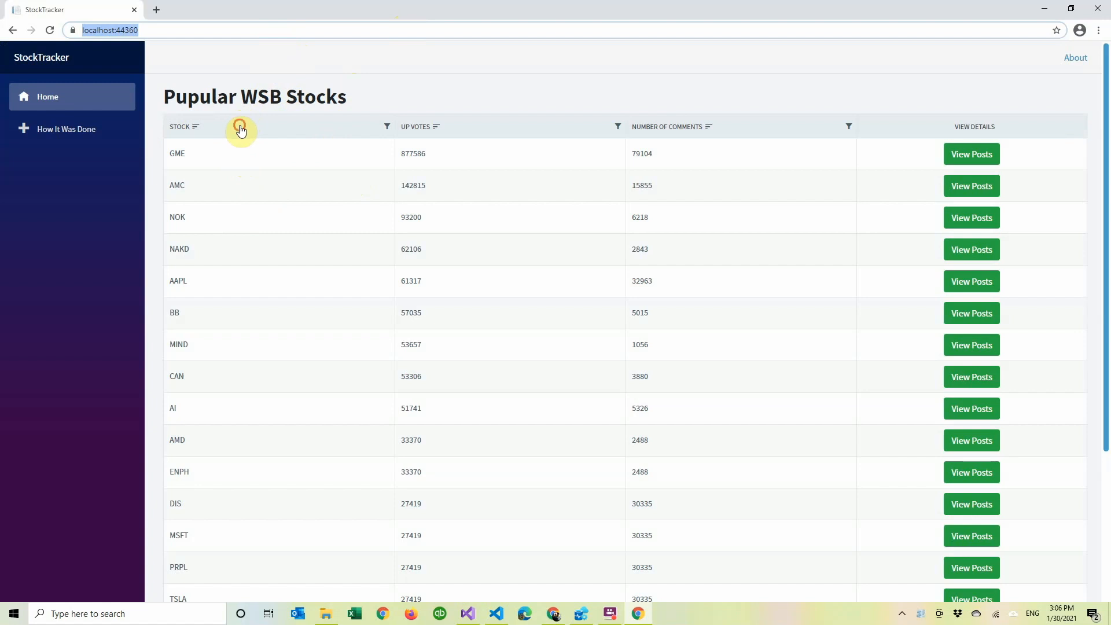
Inspect the Popular WSB Stocks grid and open GME's View Posts stockDetails page
{"action": "left_click", "coordinate": [198, 126]}
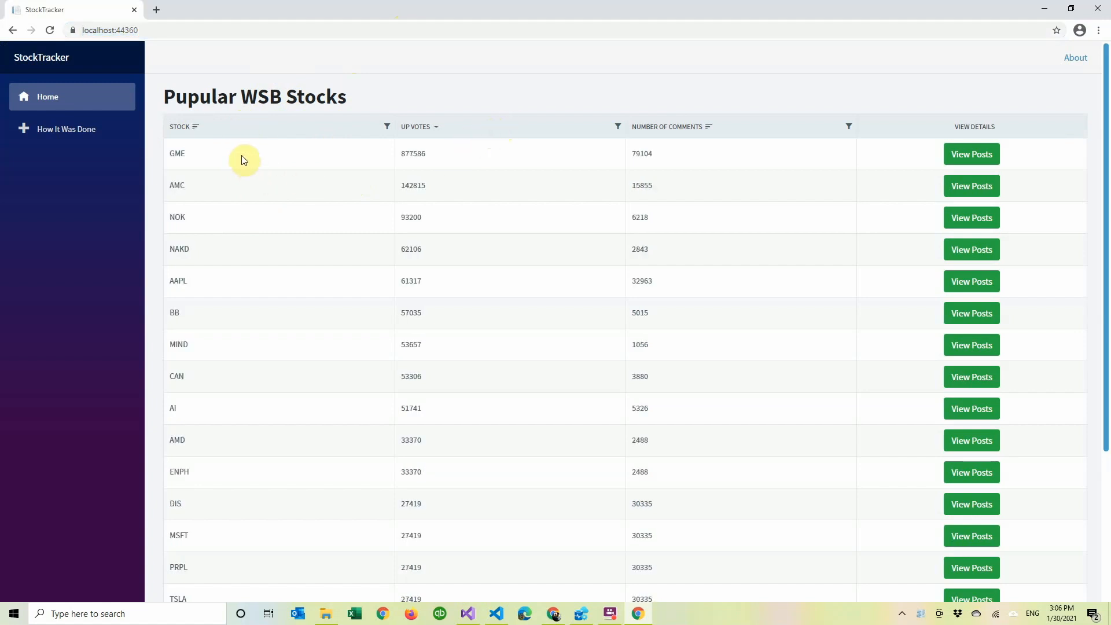
{"action": "left_click", "coordinate": [971, 154]}
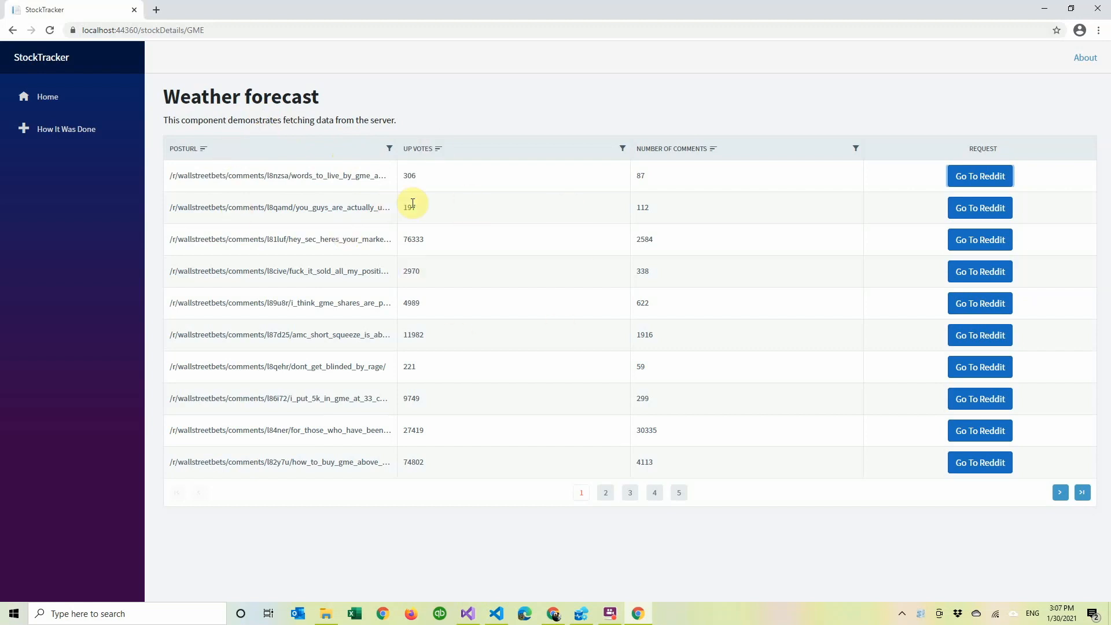
{"action": "mouse_move", "coordinate": [855, 310]}
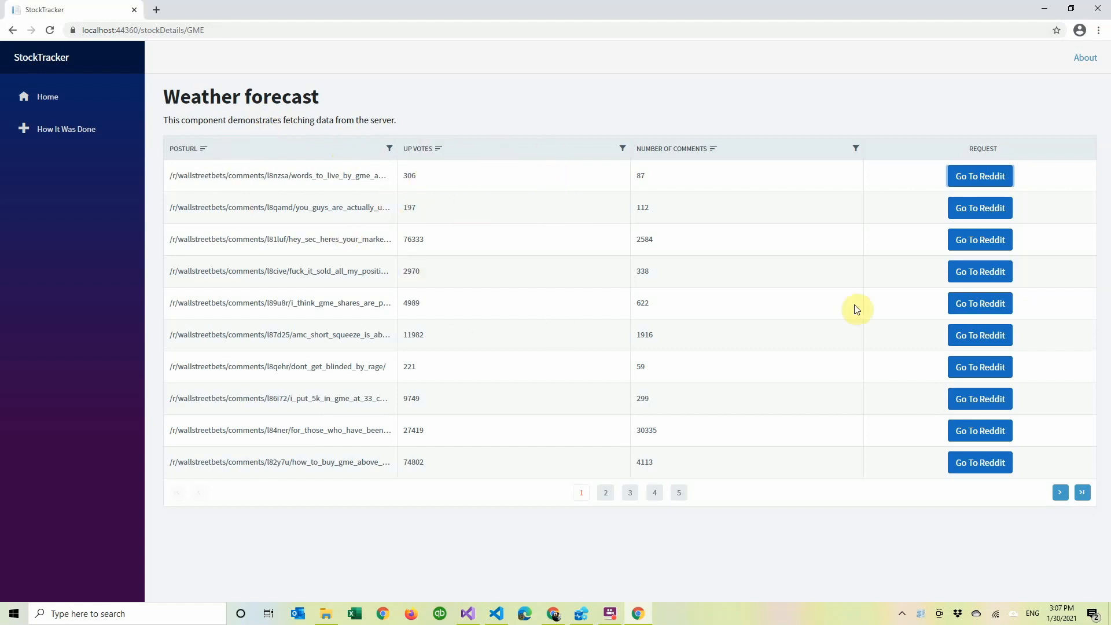